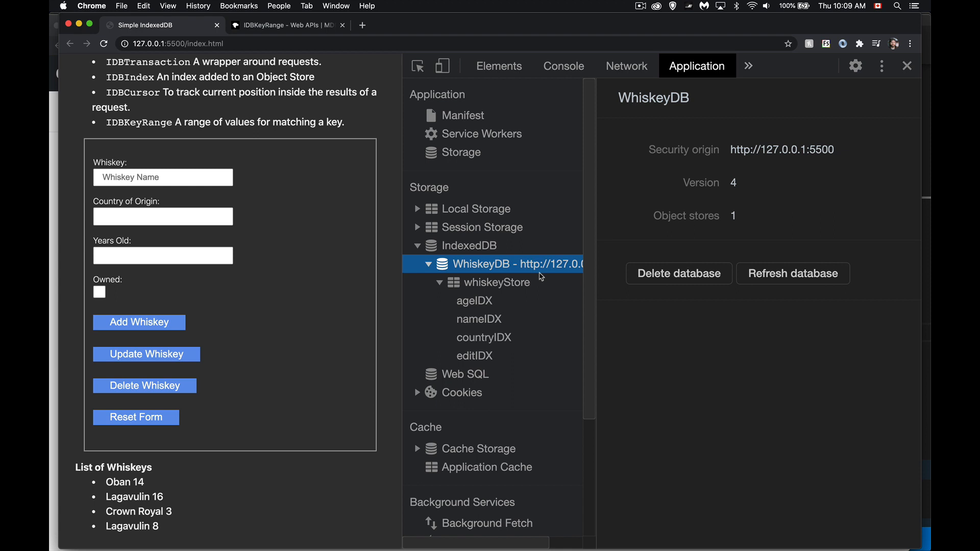
pyautogui.moveTo(518, 317)
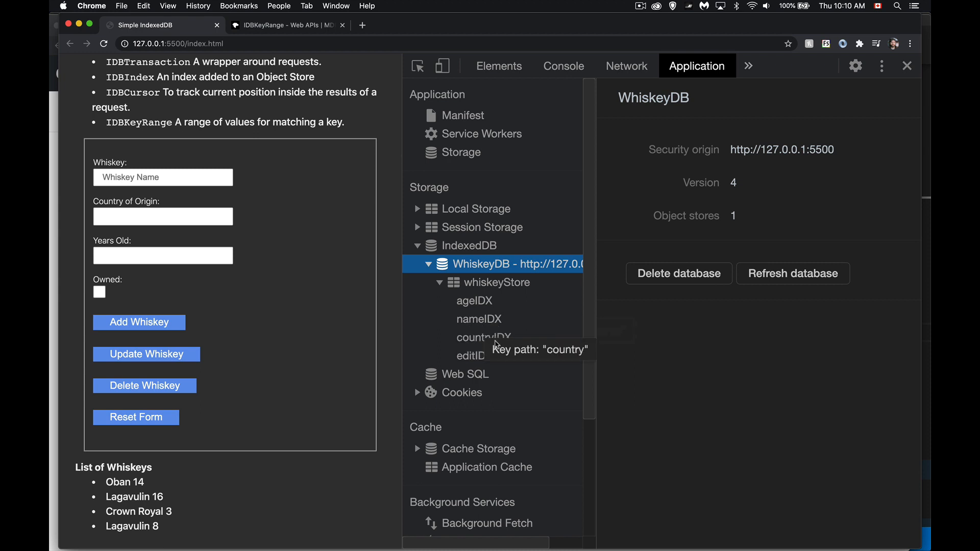
pyautogui.moveTo(475, 301)
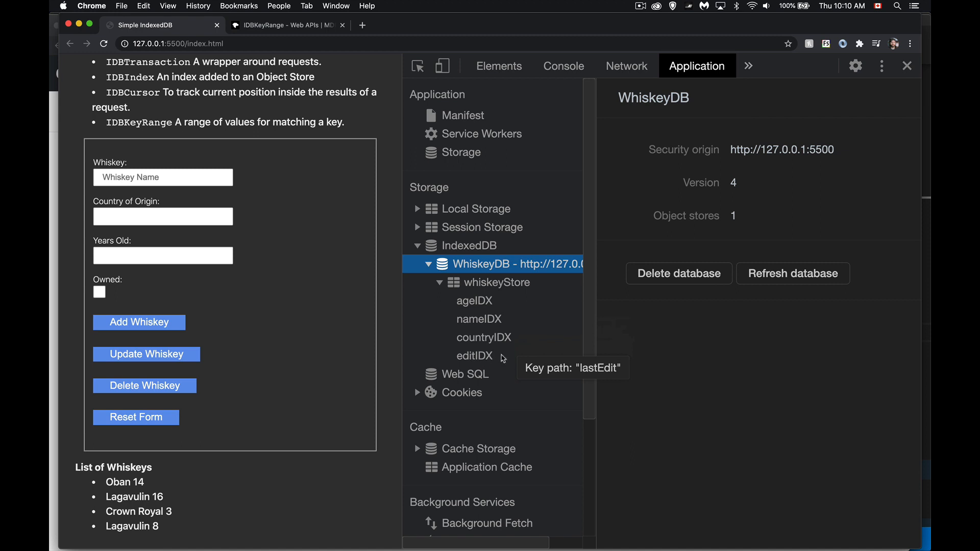
# - Select the editIDX index and expand the age 16 Lagavulin record's fields
pyautogui.click(475, 356)
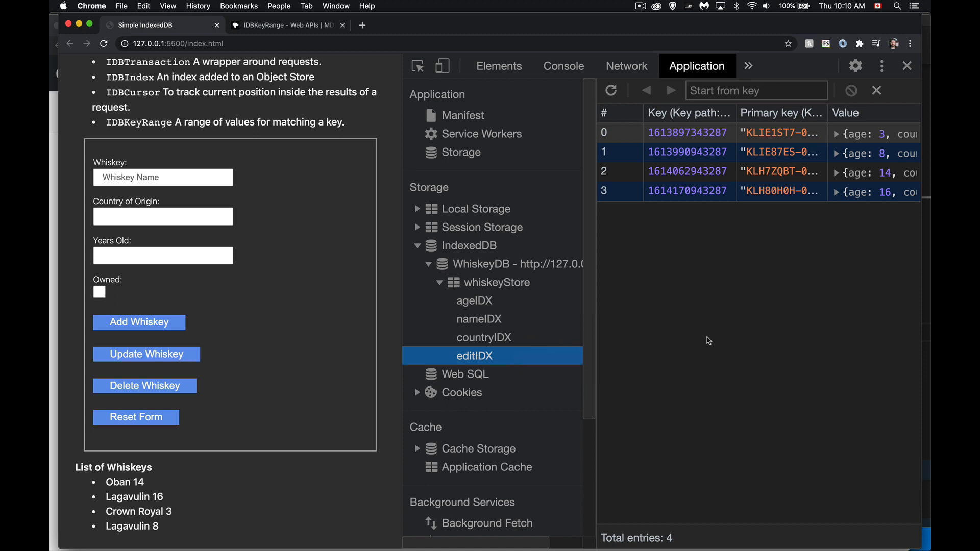
pyautogui.moveTo(706, 336)
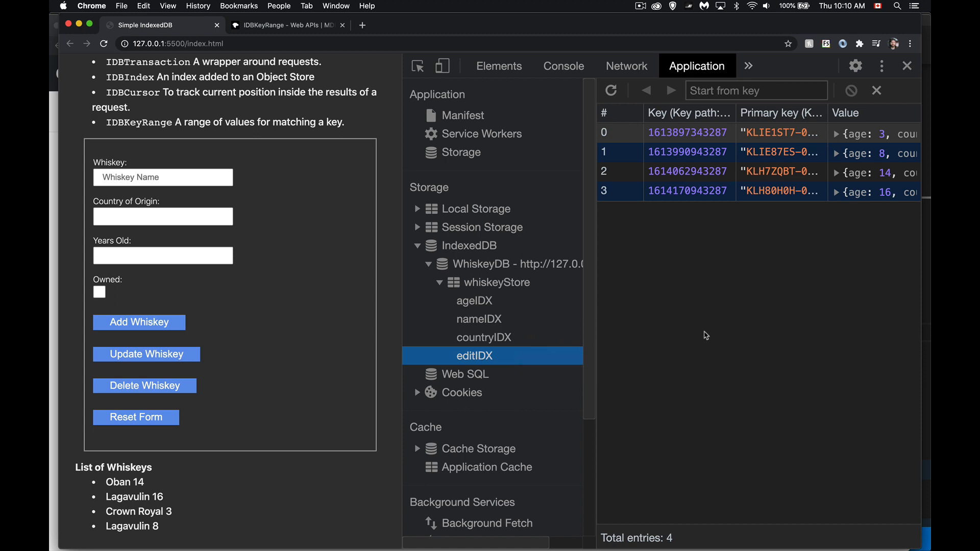
pyautogui.click(836, 192)
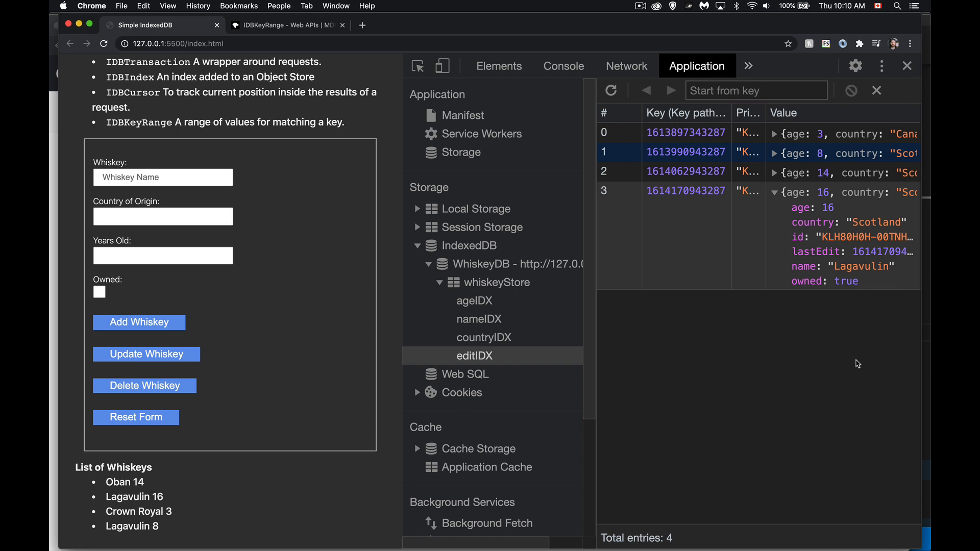
pyautogui.moveTo(779, 318)
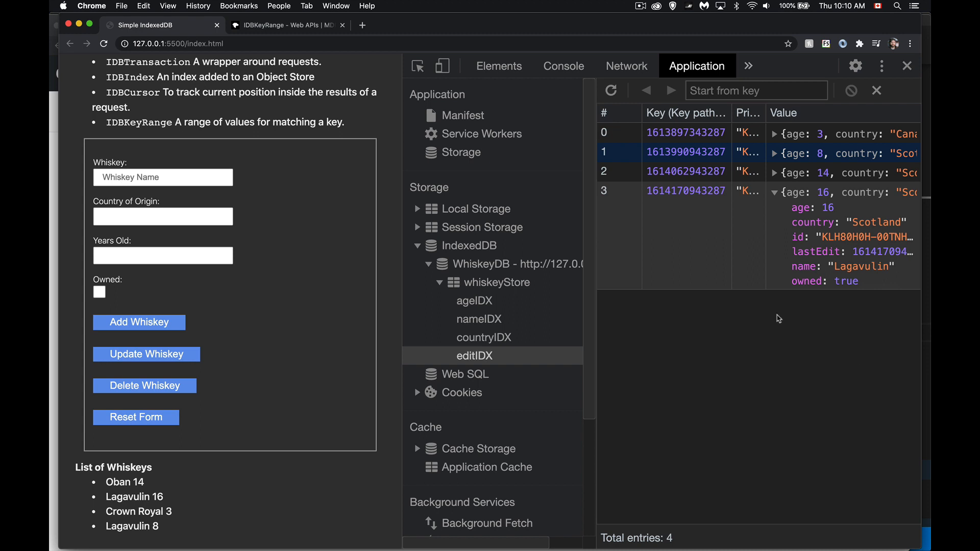
pyautogui.moveTo(674, 196)
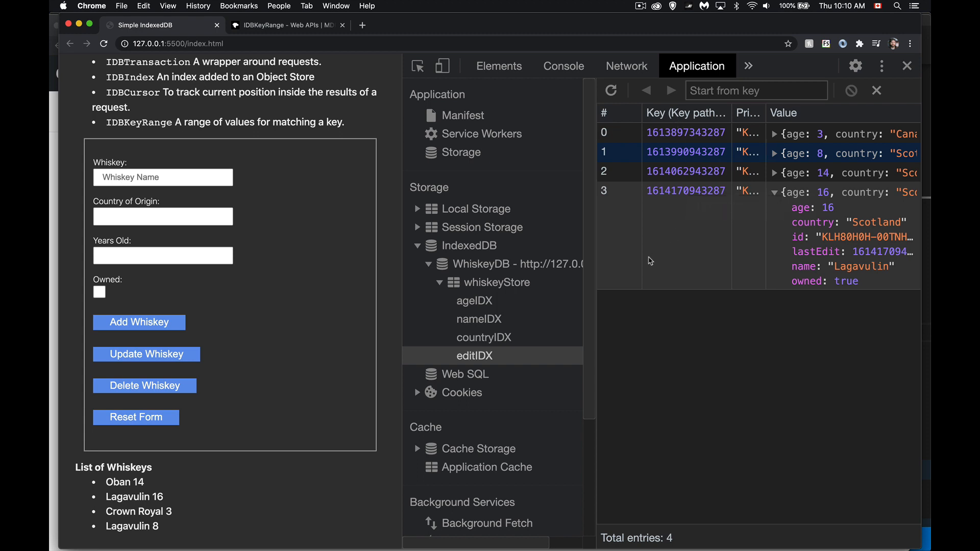
# - Browse records under ageIDX, nameIDX, countryIDX and editIDX, ending on whiskeyStore's id-keyed entries
pyautogui.click(475, 300)
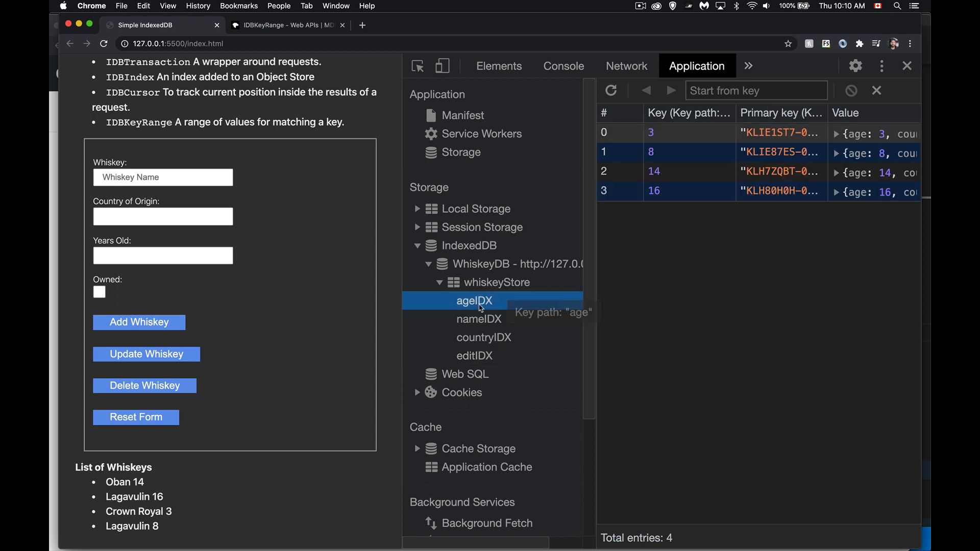
pyautogui.moveTo(674, 201)
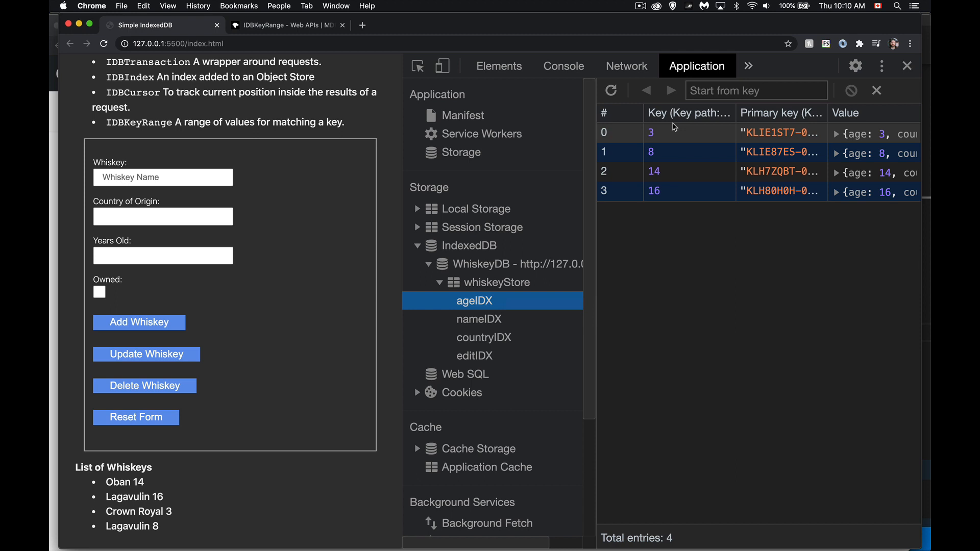
pyautogui.click(479, 318)
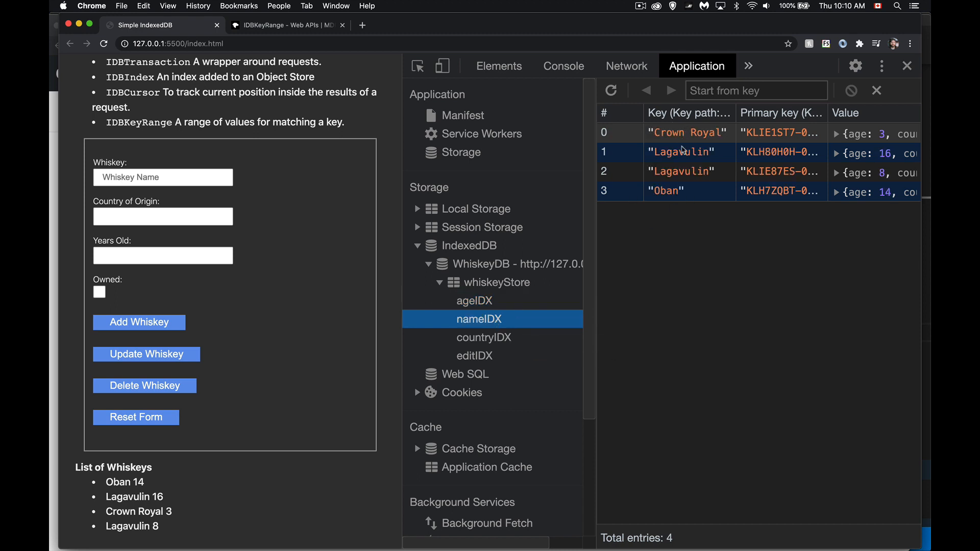
pyautogui.click(483, 338)
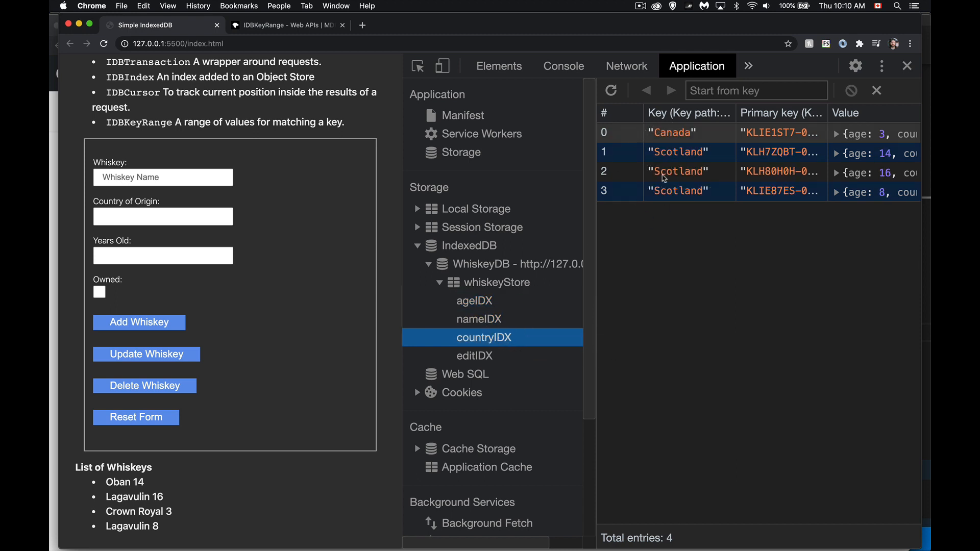
pyautogui.click(475, 355)
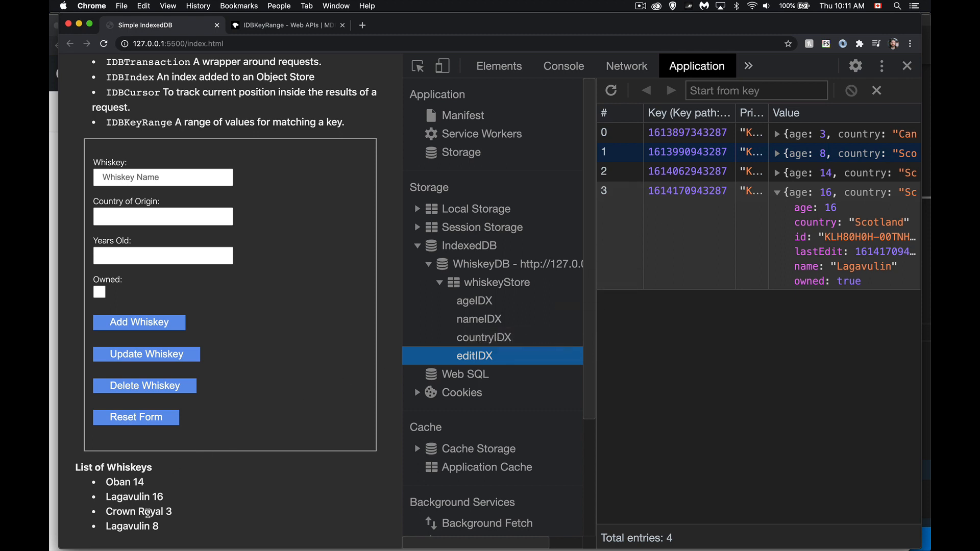
pyautogui.moveTo(184, 510)
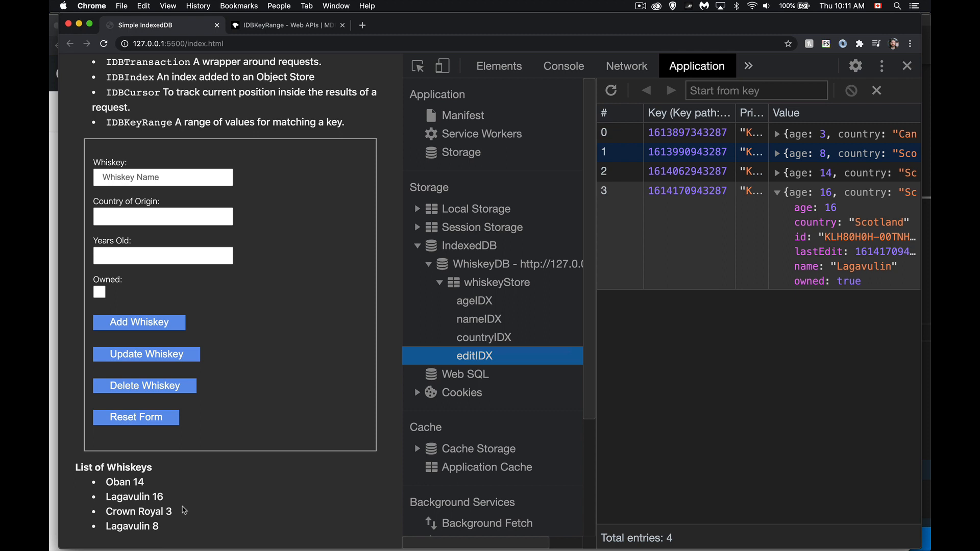
pyautogui.click(495, 283)
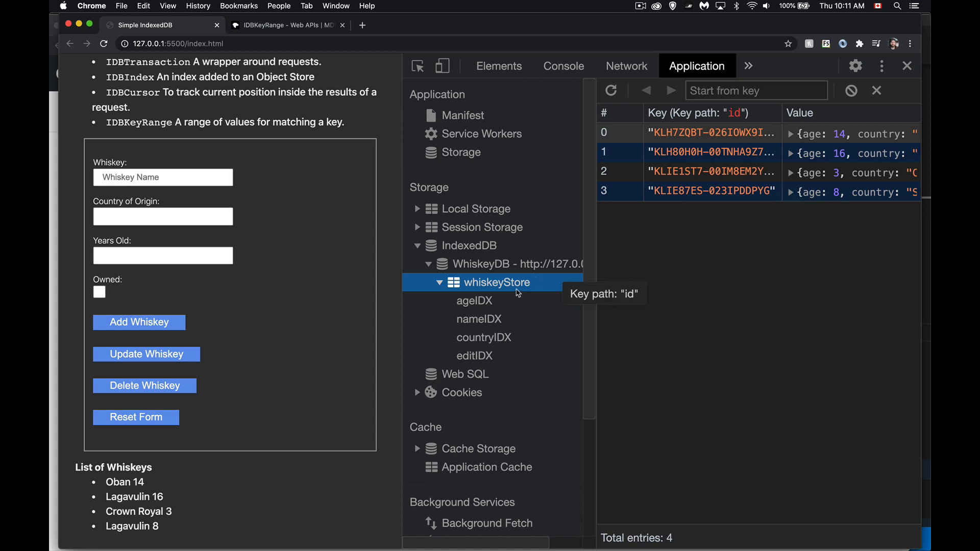
pyautogui.moveTo(475, 344)
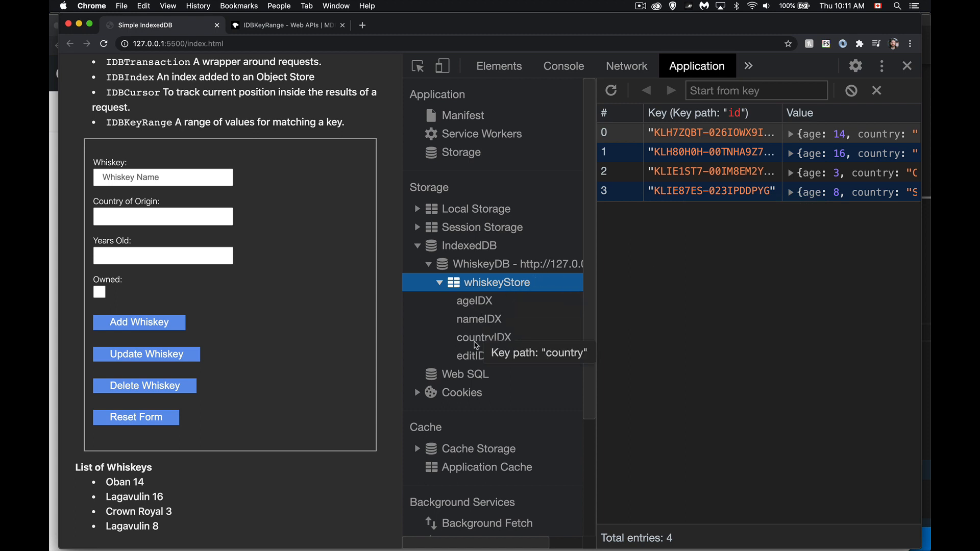
pyautogui.moveTo(644, 308)
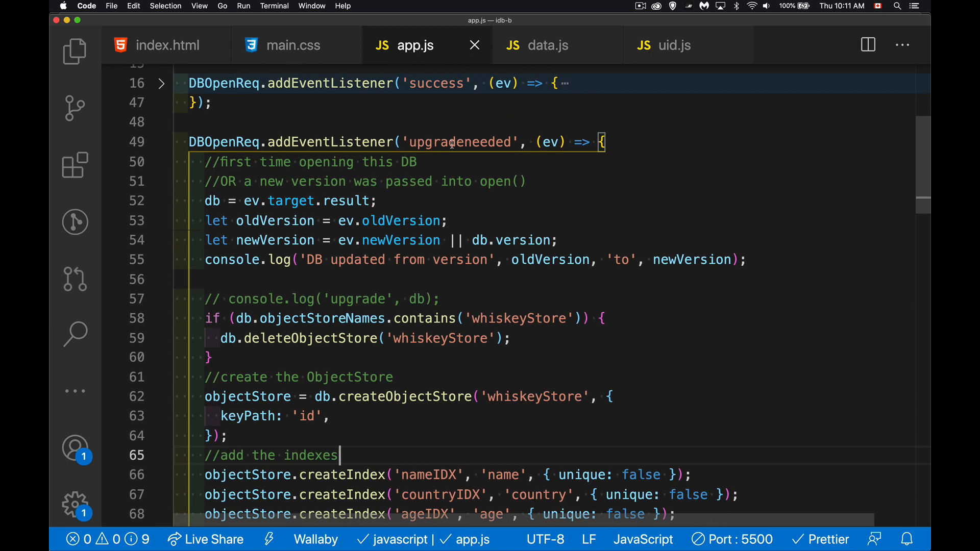
pyautogui.doubleClick(461, 142)
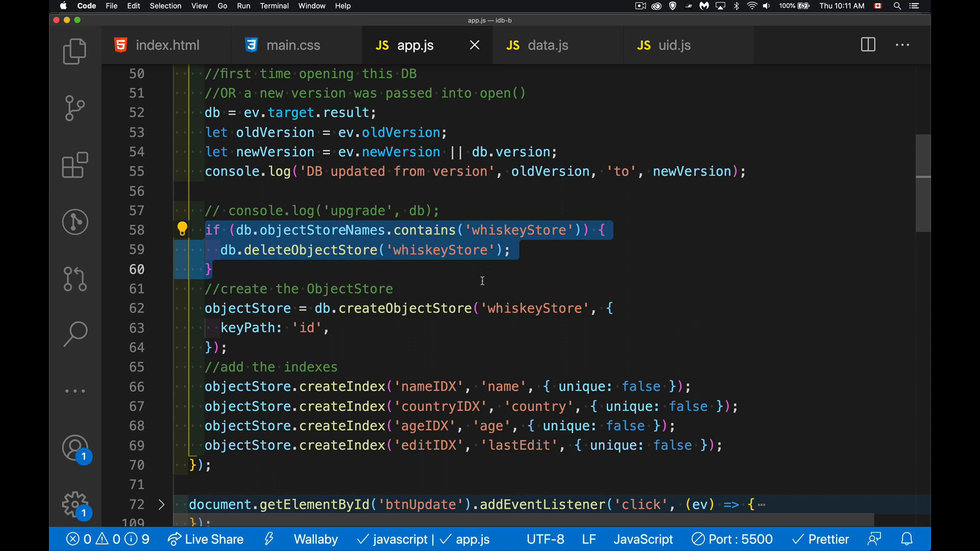
pyautogui.moveTo(548, 255)
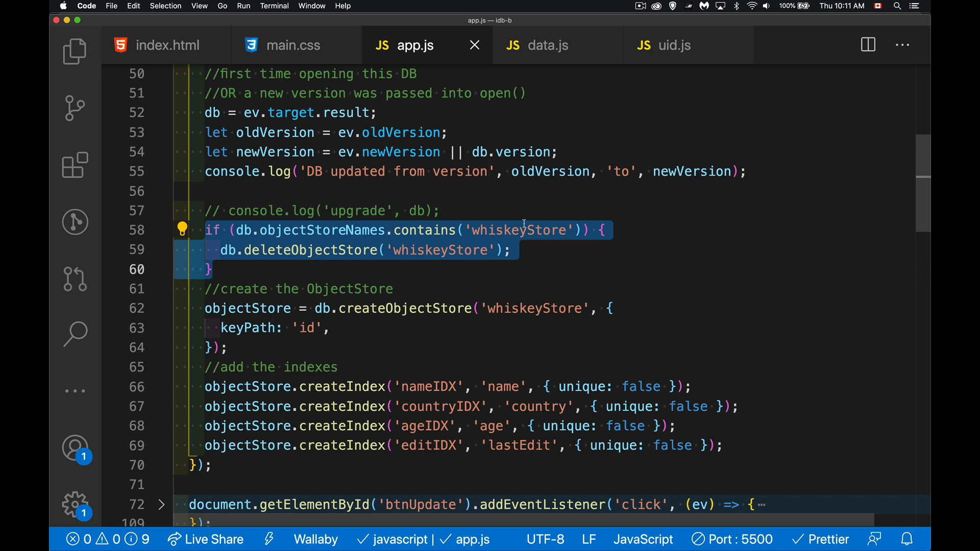
pyautogui.moveTo(544, 252)
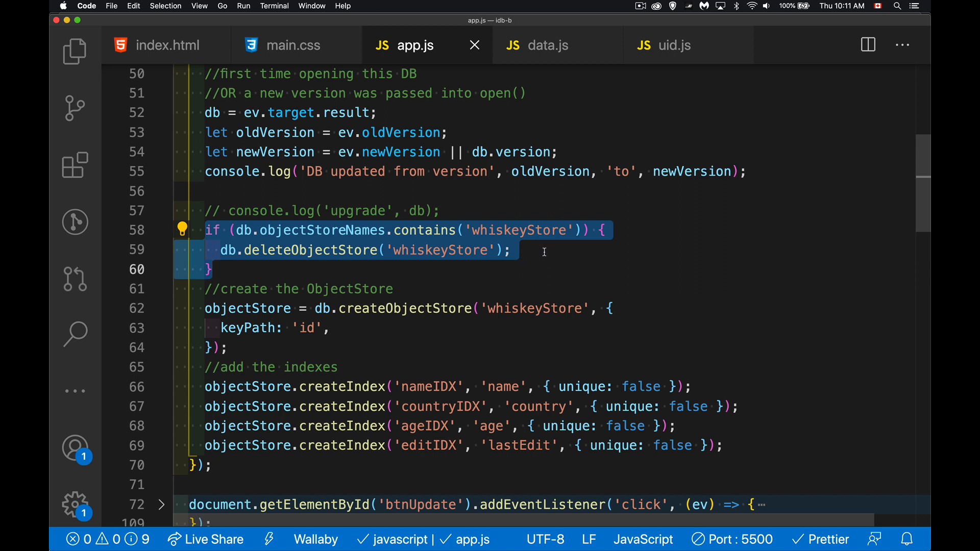
pyautogui.moveTo(517, 270)
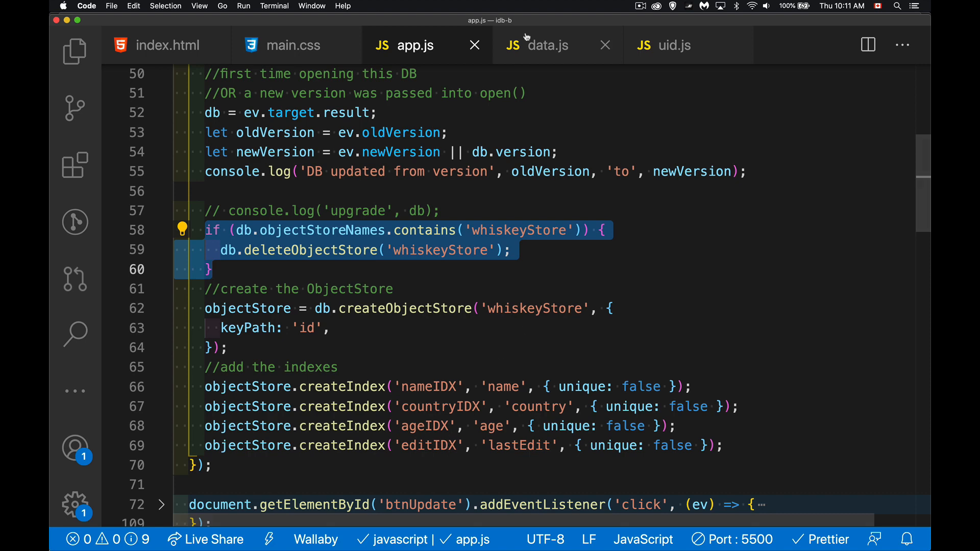
pyautogui.click(546, 44)
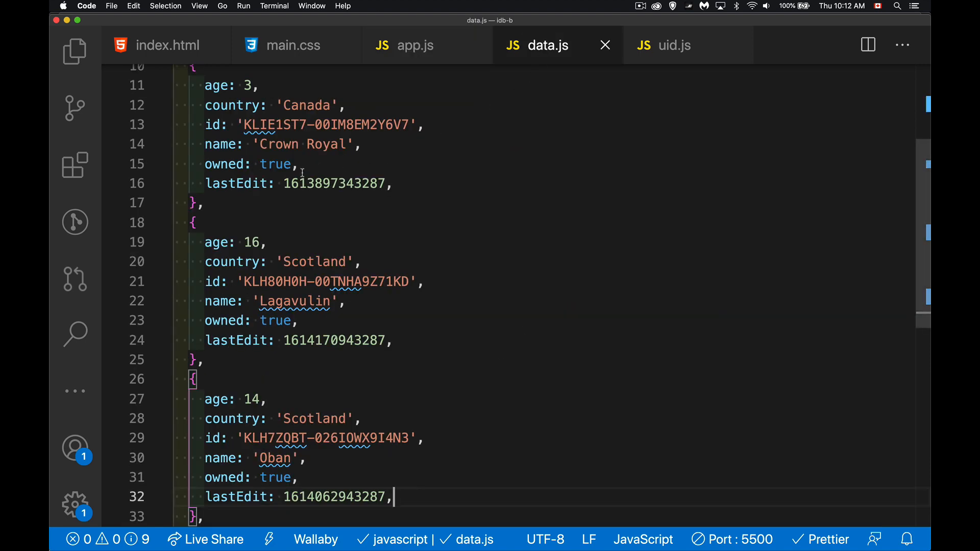
pyautogui.doubleClick(236, 183)
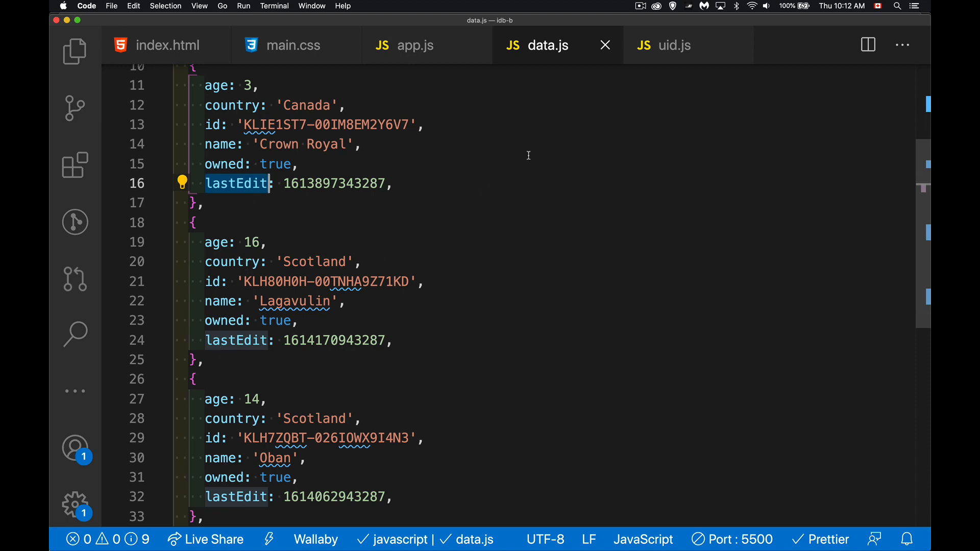
pyautogui.click(415, 45)
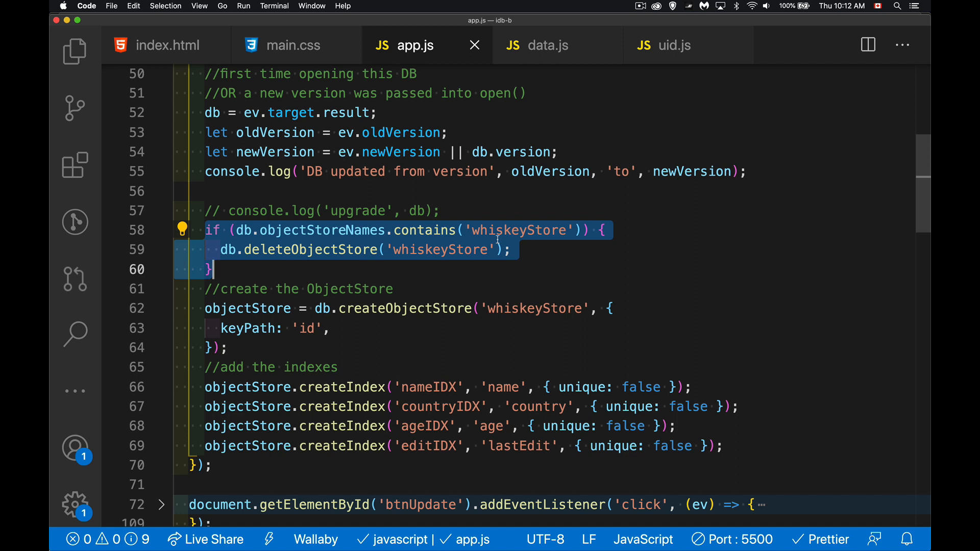
pyautogui.scroll(-3)
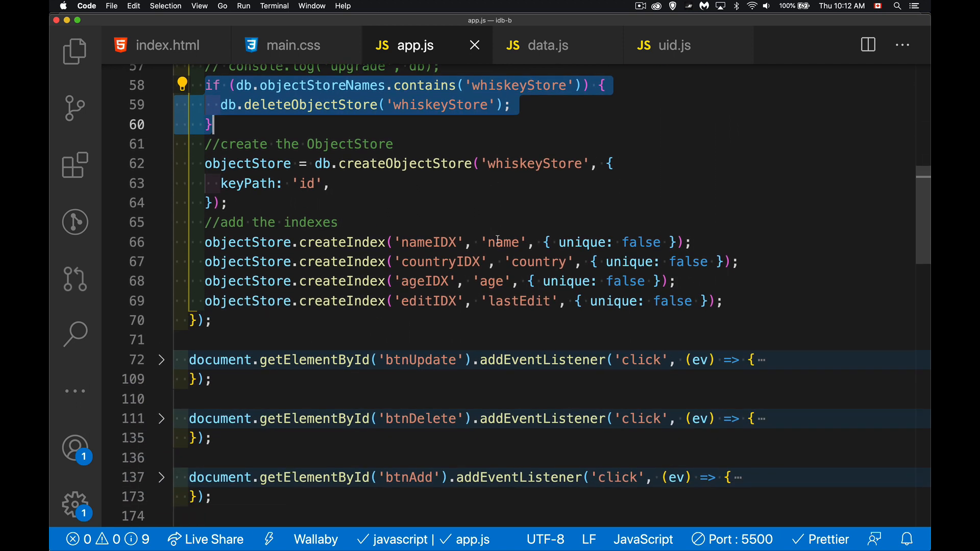
pyautogui.scroll(-3)
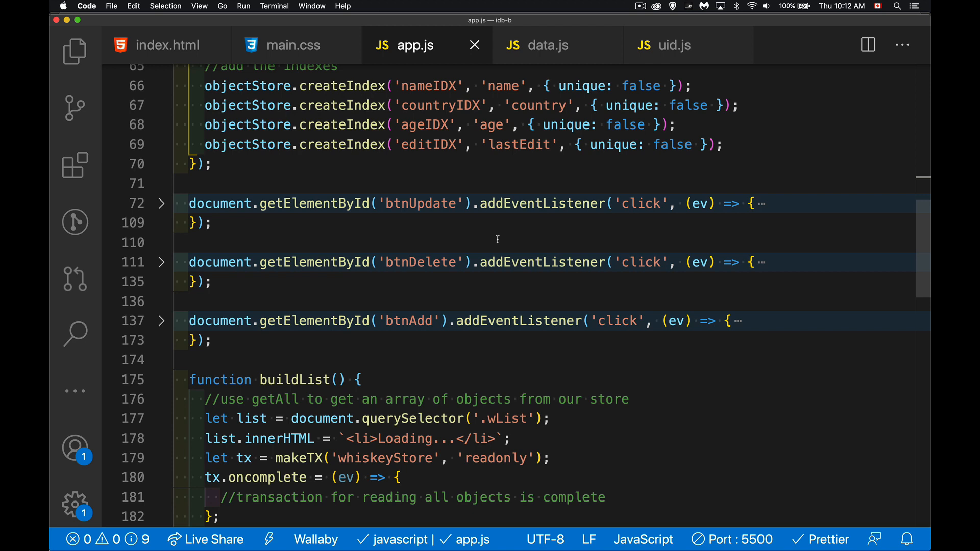
pyautogui.doubleClick(428, 144)
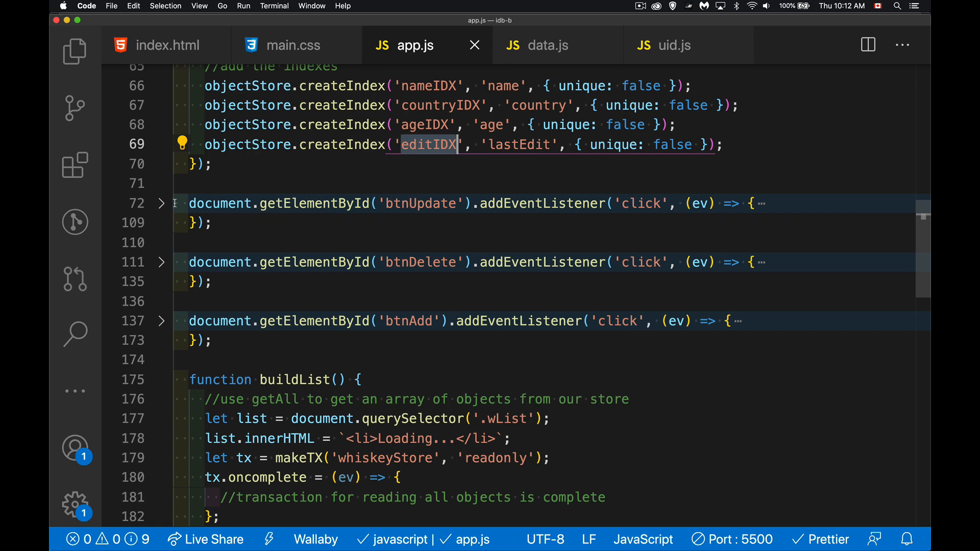
# - Collapse the btnUpdate handler and select the btnAdd handler's lastEdit: Date.now() line
pyautogui.click(160, 203)
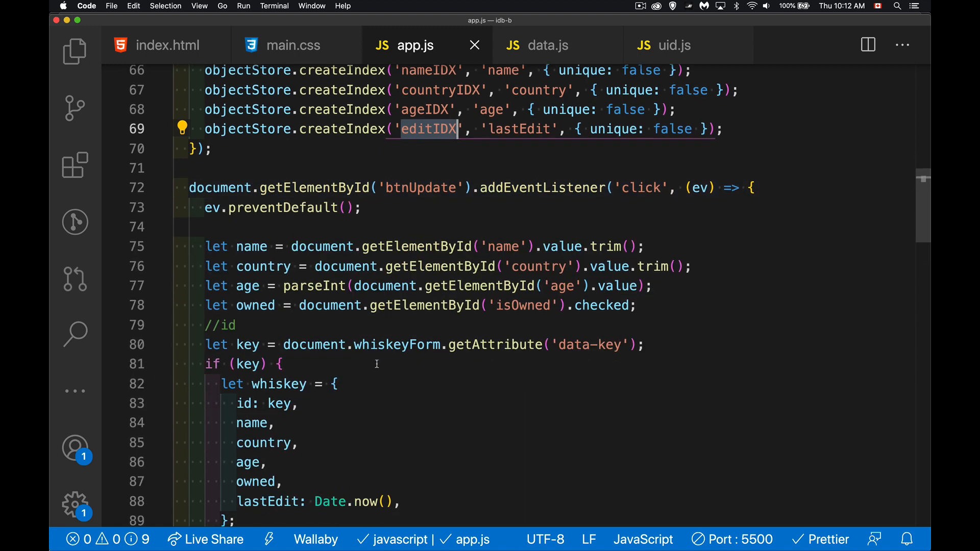
pyautogui.scroll(-3)
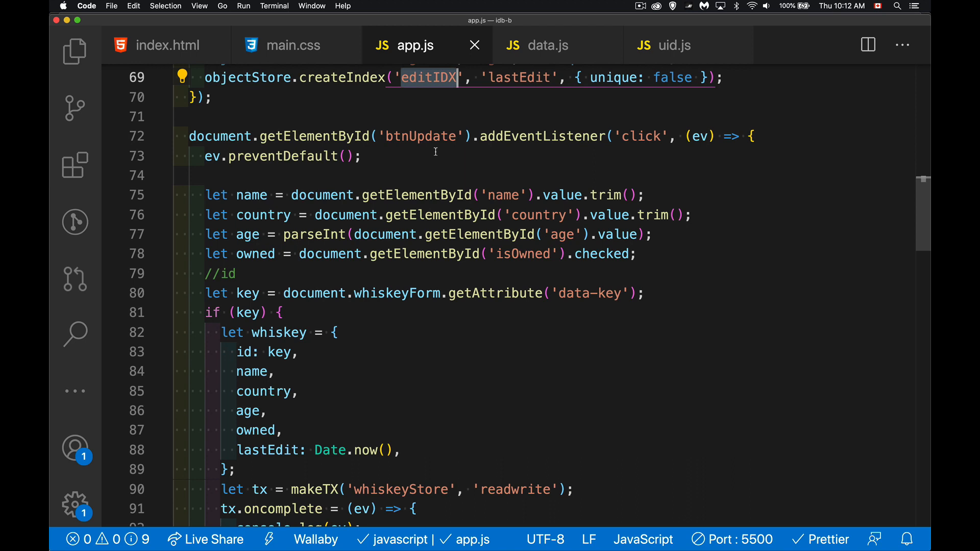
pyautogui.scroll(-3)
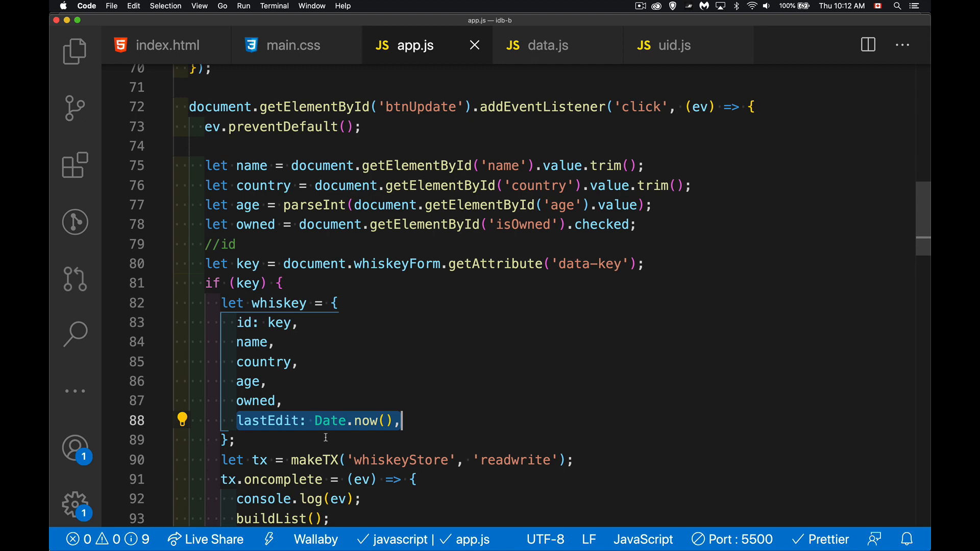
pyautogui.moveTo(417, 413)
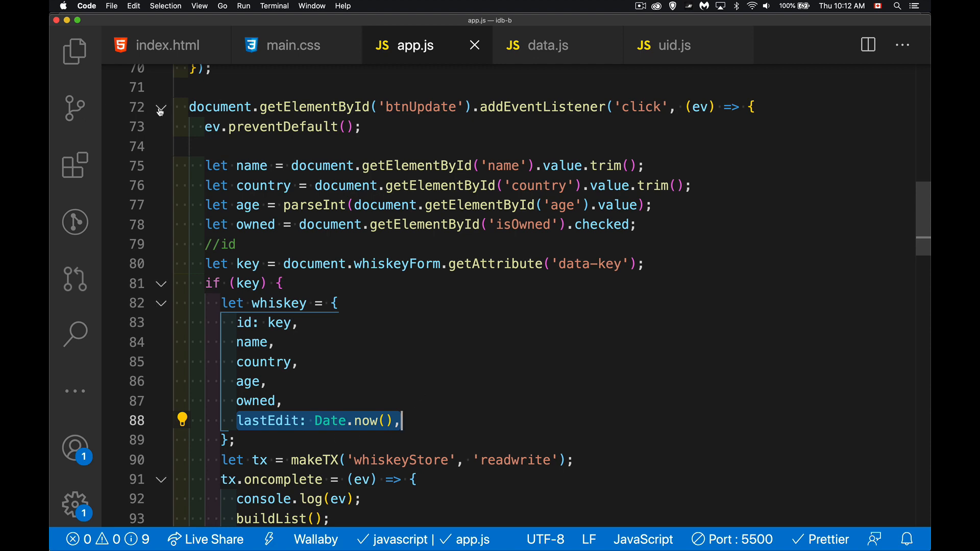
pyautogui.click(161, 107)
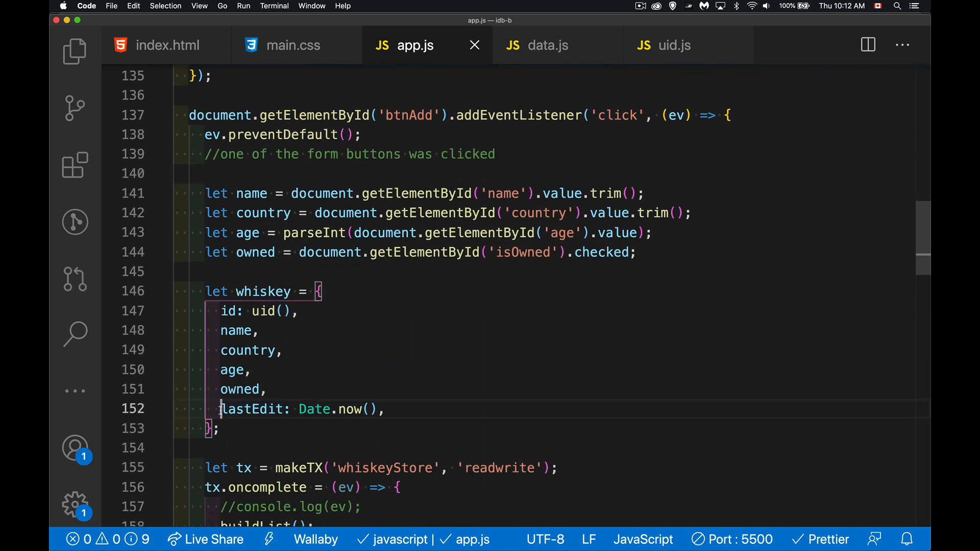
pyautogui.tripleClick(303, 409)
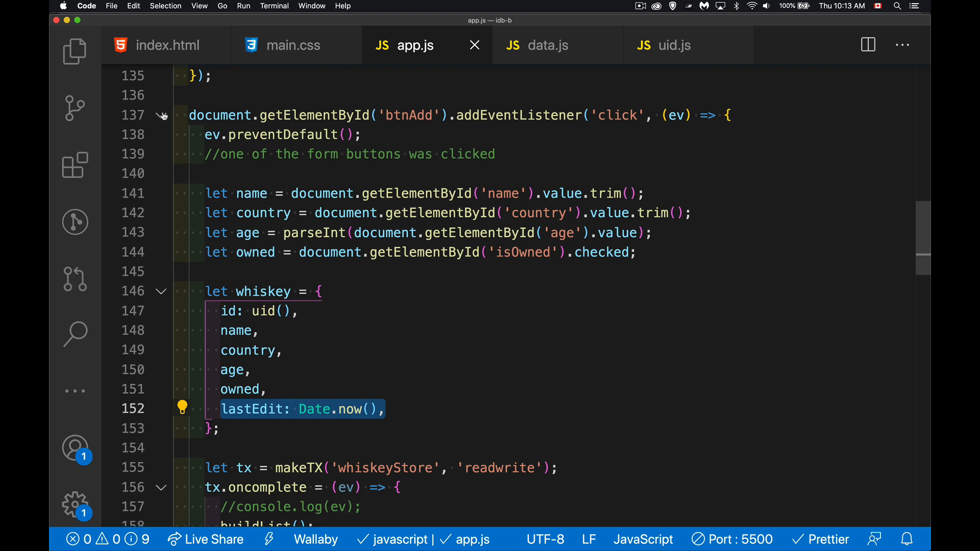
# - Collapse the btnAdd handler and comment out the store.getAll() request in buildList
pyautogui.click(161, 116)
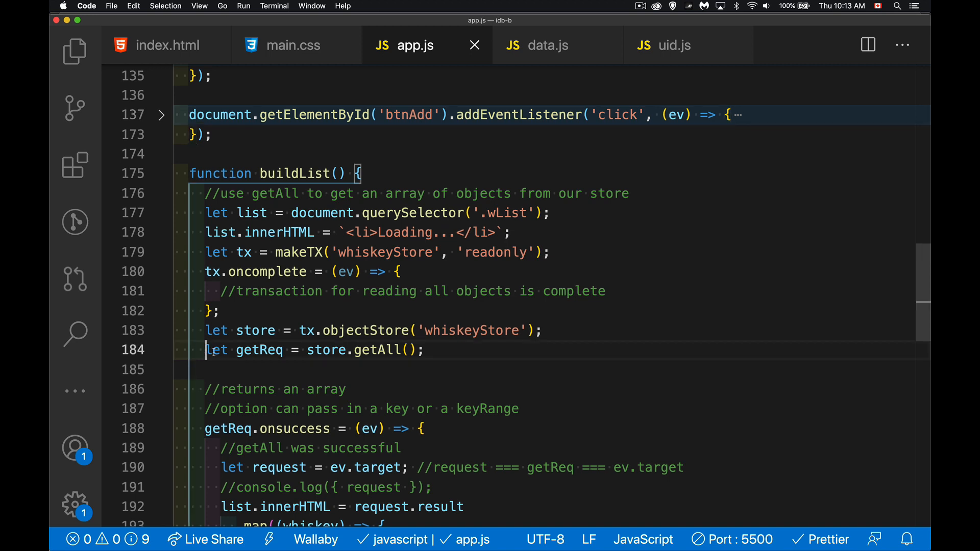
pyautogui.tripleClick(313, 350)
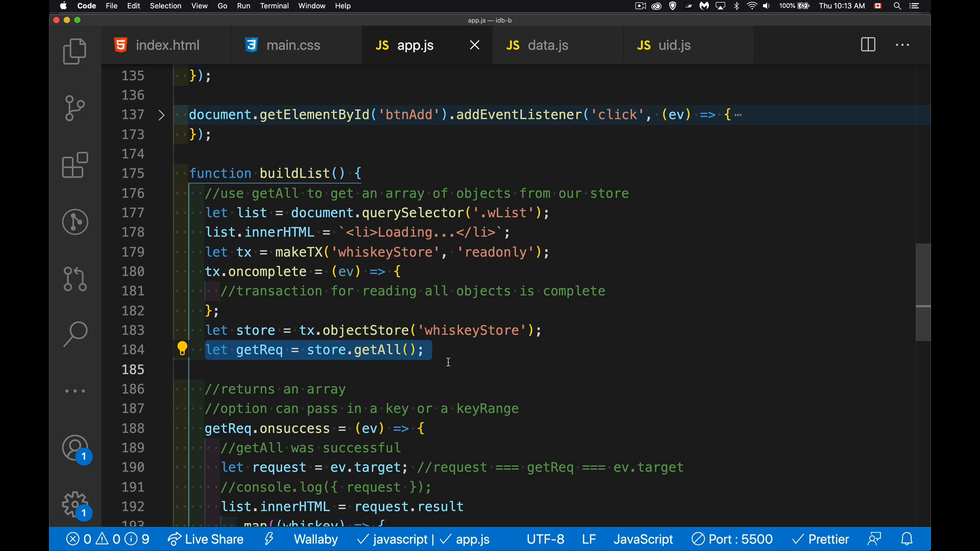
pyautogui.scroll(-3)
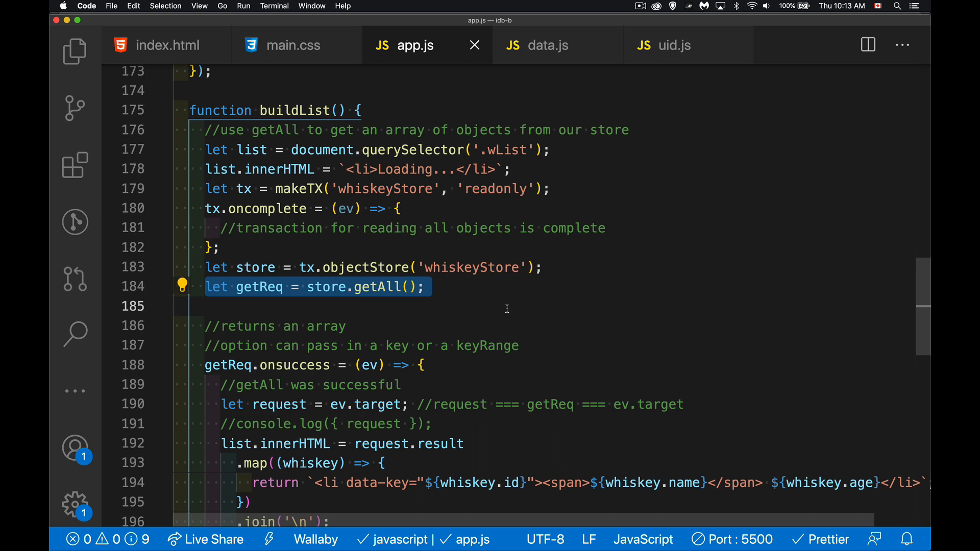
pyautogui.scroll(-3)
pyautogui.write('//')
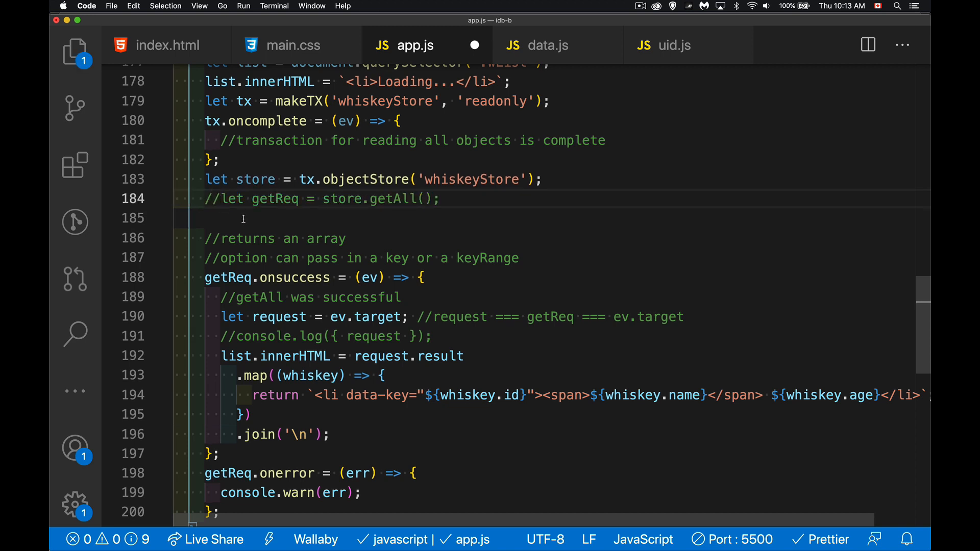
# - Add let idx = store.index('ageIDX'); and let getReq = idx.getAll(); in buildList
pyautogui.doubleClick(255, 180)
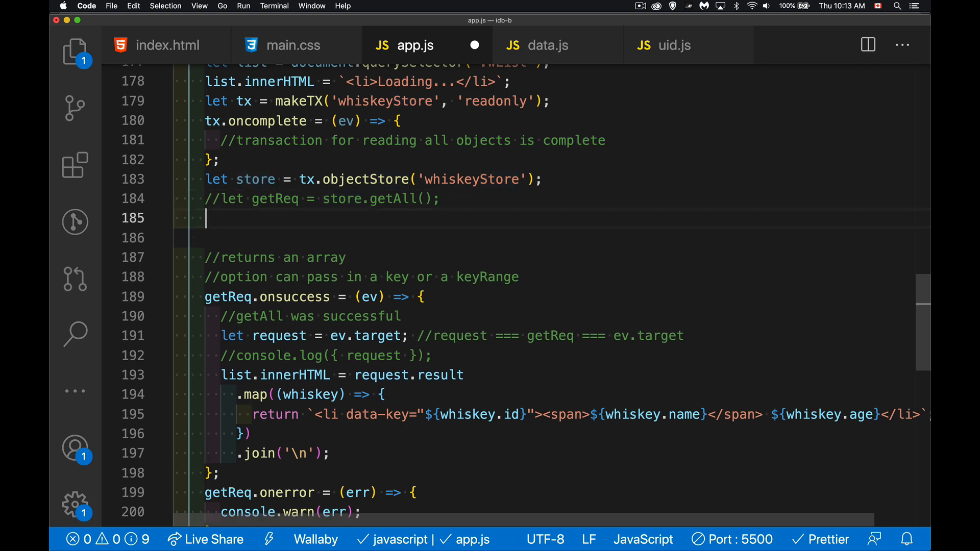
pyautogui.write('let')
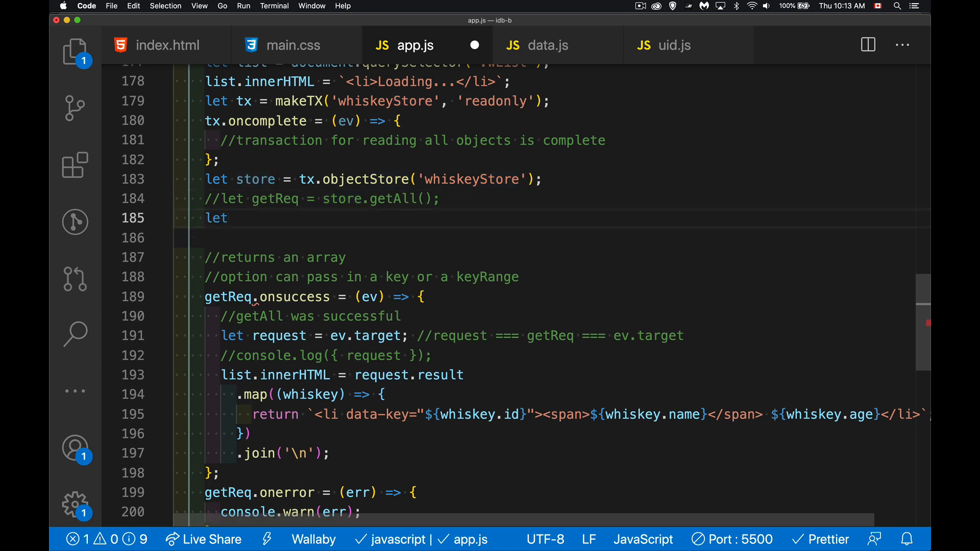
pyautogui.write('idx')
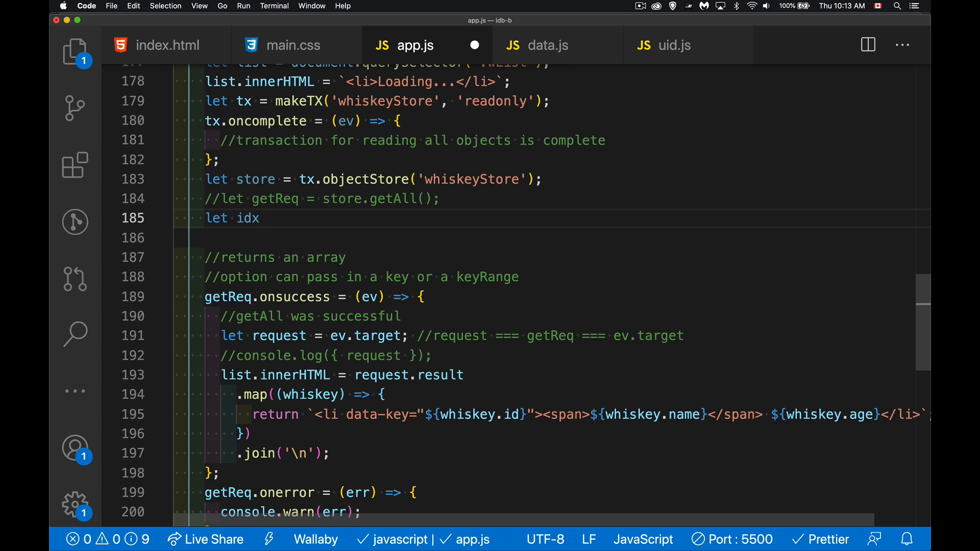
pyautogui.write('= st')
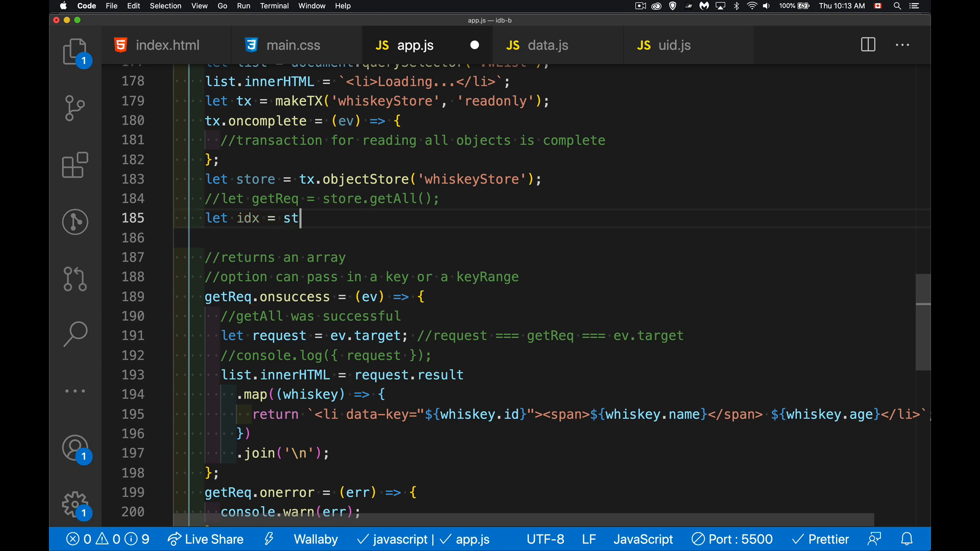
pyautogui.write('ore.indexx')
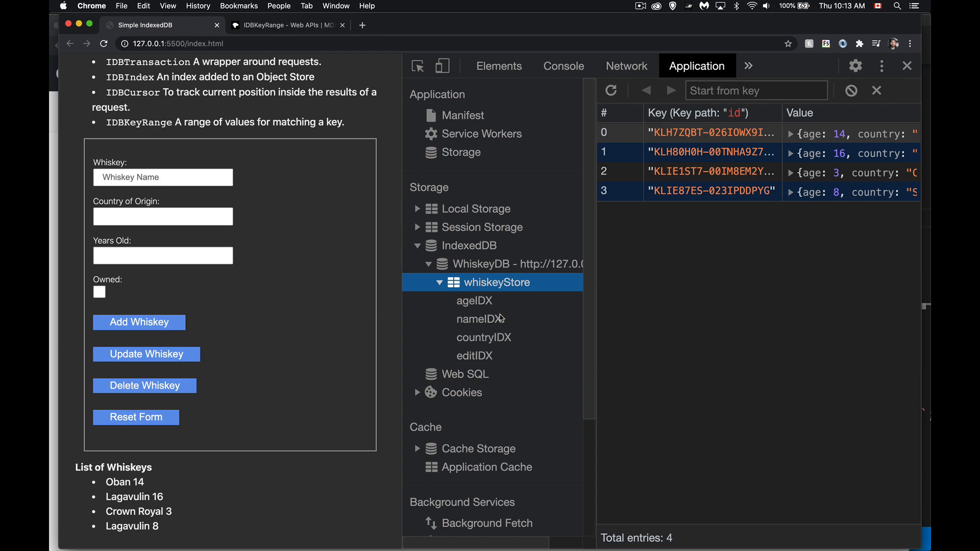
pyautogui.moveTo(481, 319)
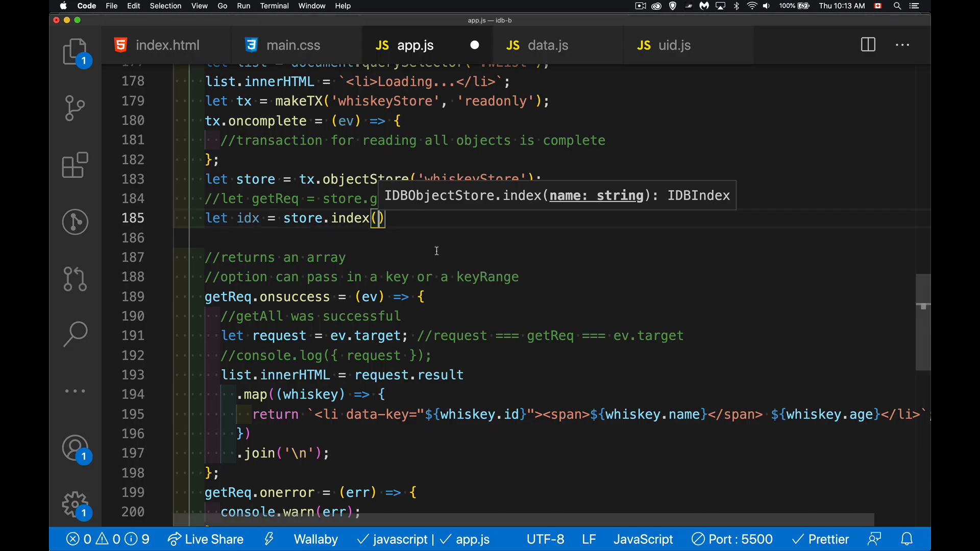
pyautogui.write("'ageID'")
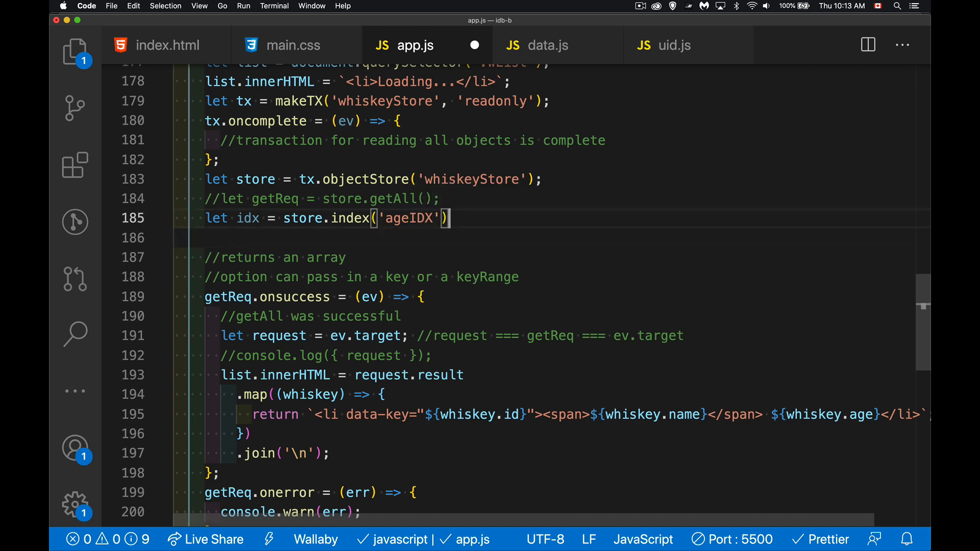
pyautogui.write(';')
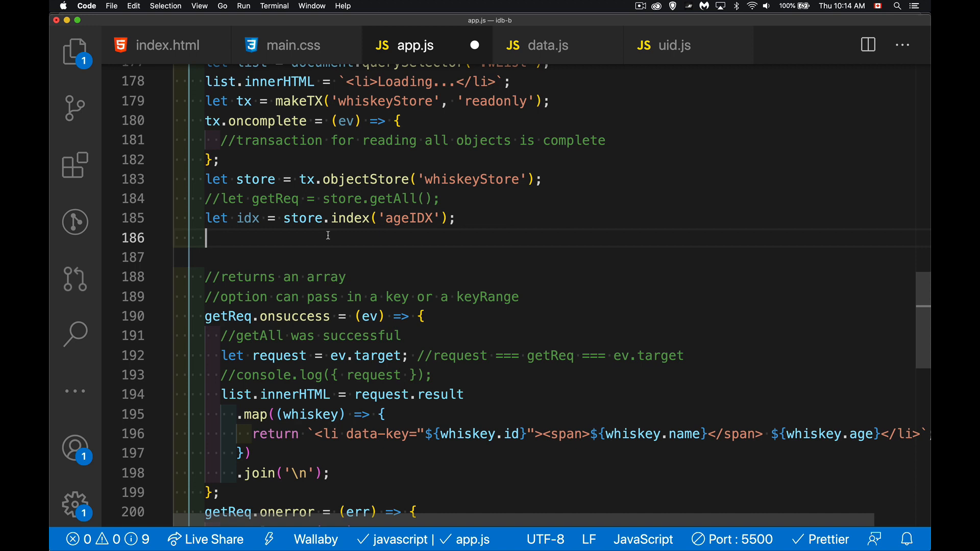
pyautogui.write('let getReq = id')
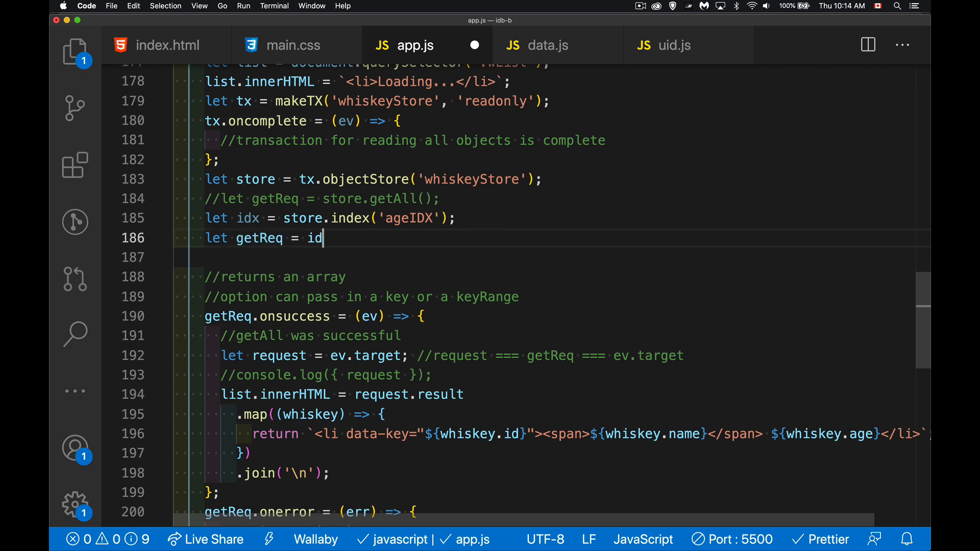
pyautogui.write('x.get')
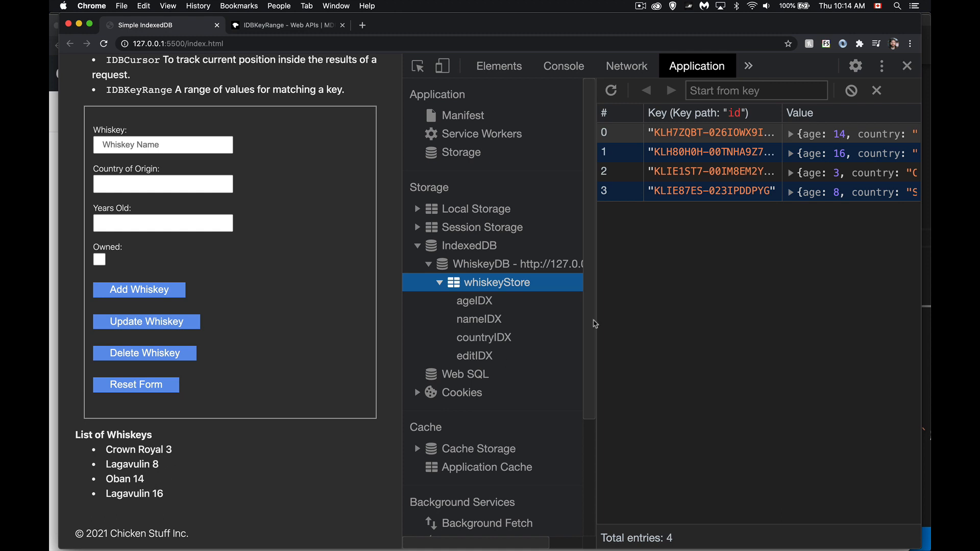
# - Compare ageIDX and editIDX entries, ending on ageIDX listing ages 3, 8, 14, 16
pyautogui.click(475, 300)
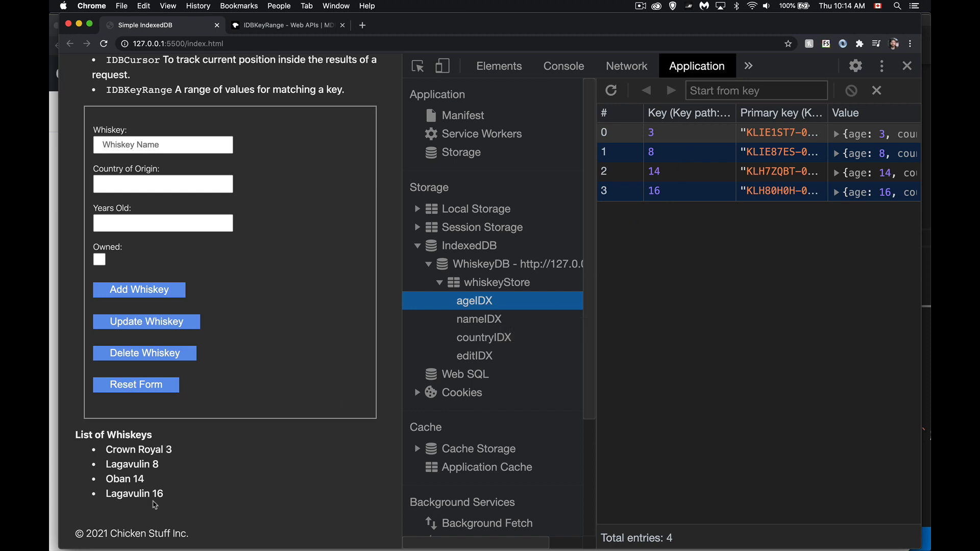
pyautogui.moveTo(176, 508)
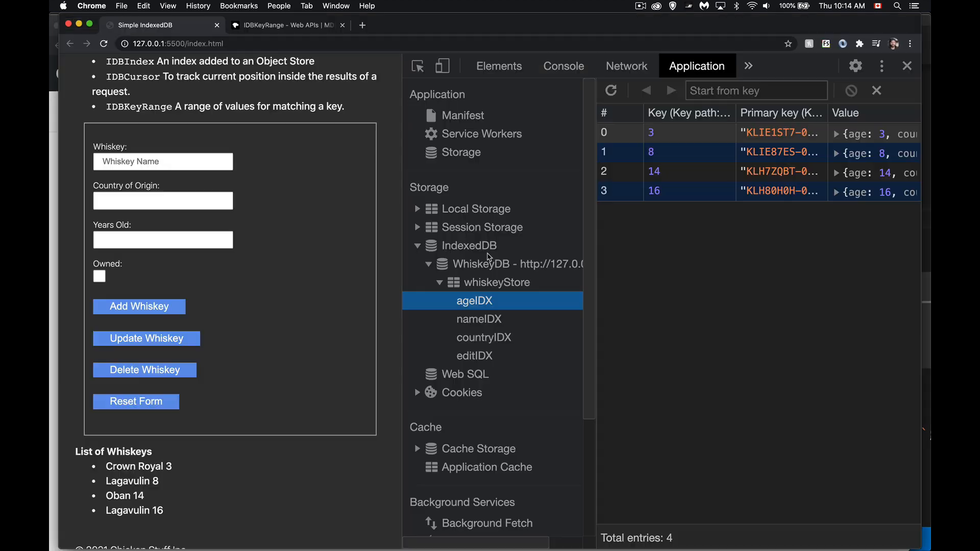
pyautogui.click(475, 355)
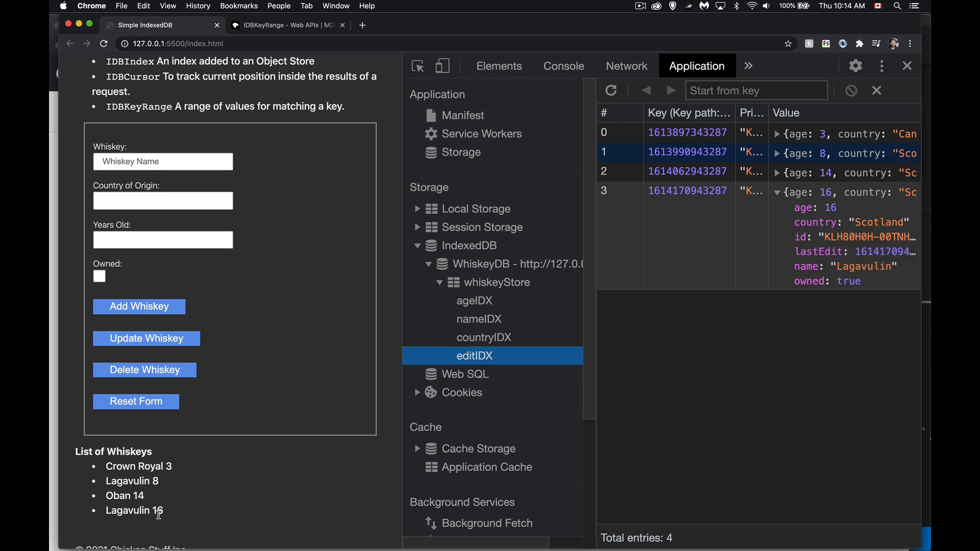
pyautogui.moveTo(155, 477)
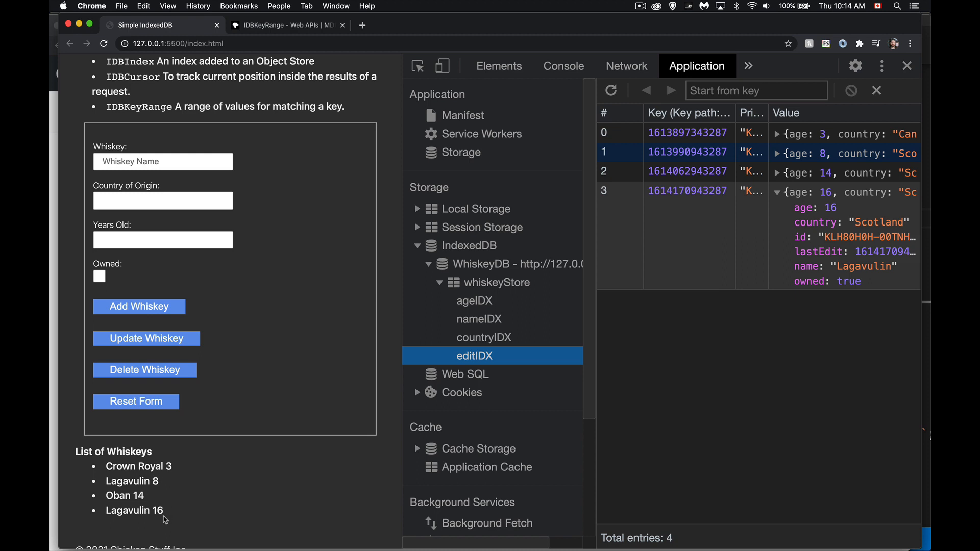
pyautogui.moveTo(759, 215)
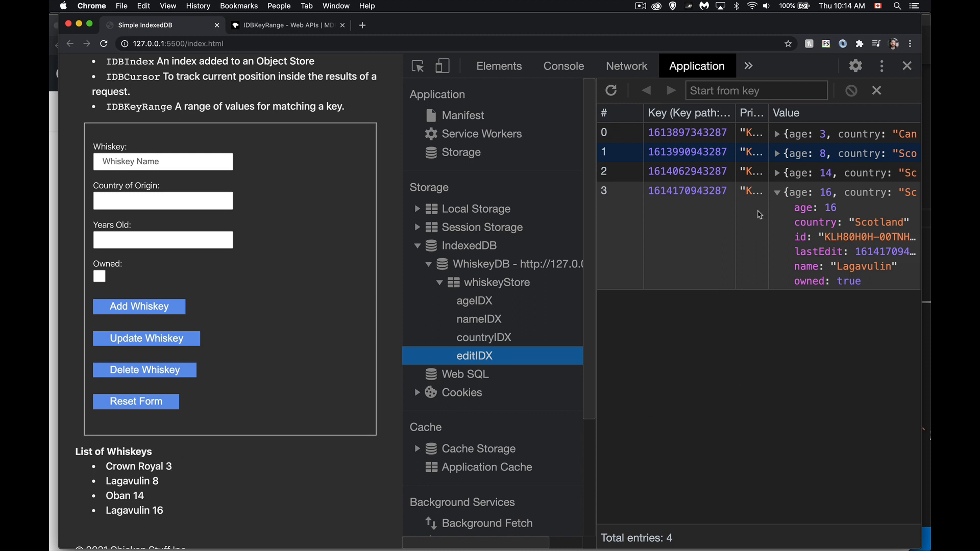
pyautogui.moveTo(711, 217)
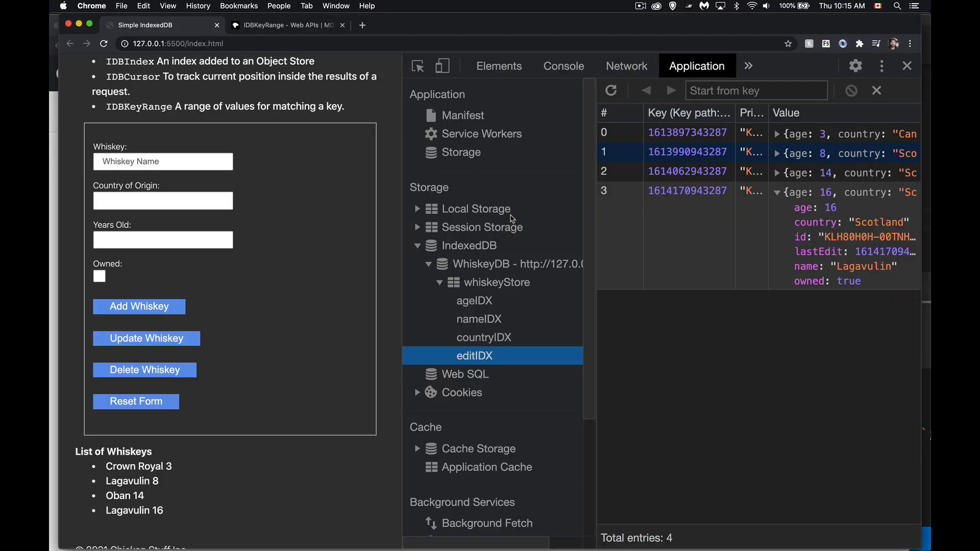
pyautogui.click(474, 300)
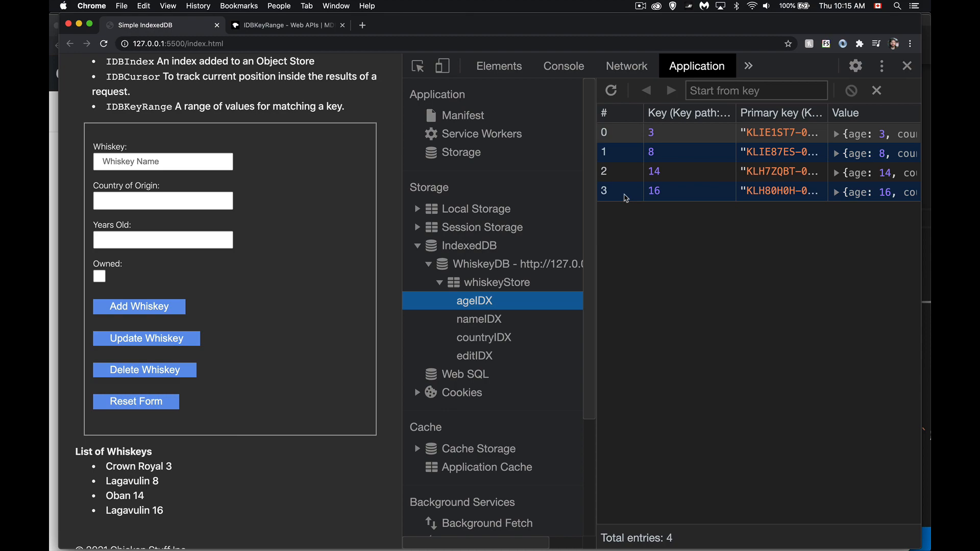
pyautogui.moveTo(678, 193)
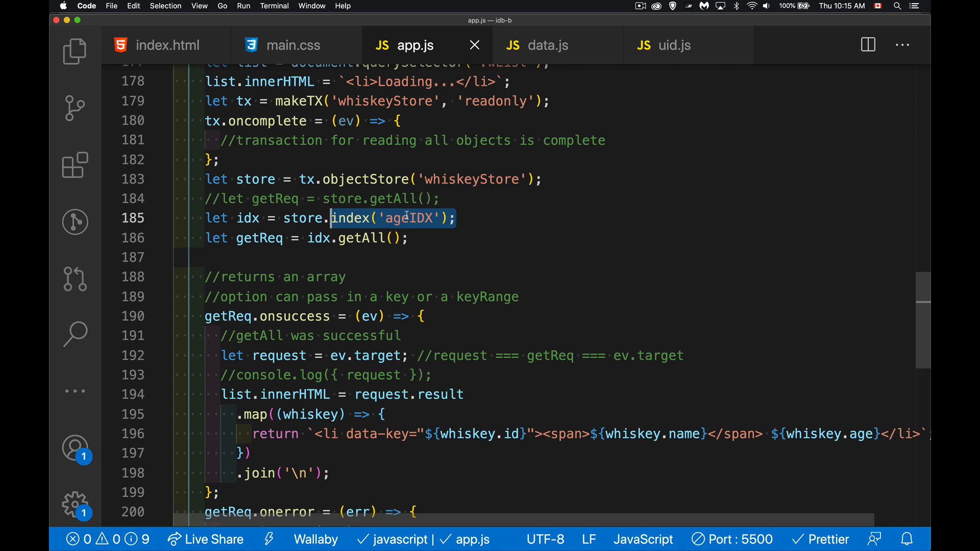
pyautogui.moveTo(441, 238)
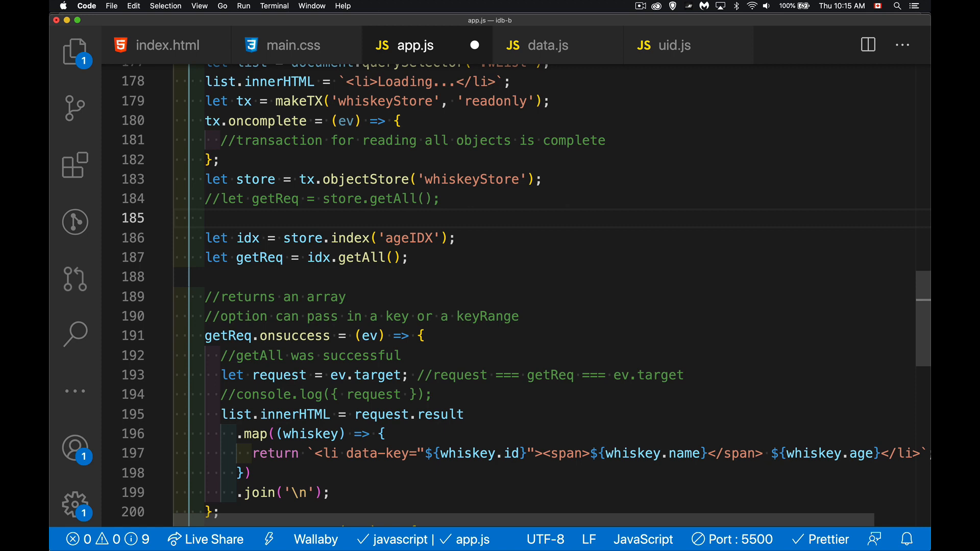
# - Begin let range = IDBKeyRange above the ageIDX index line
pyautogui.write('let range')
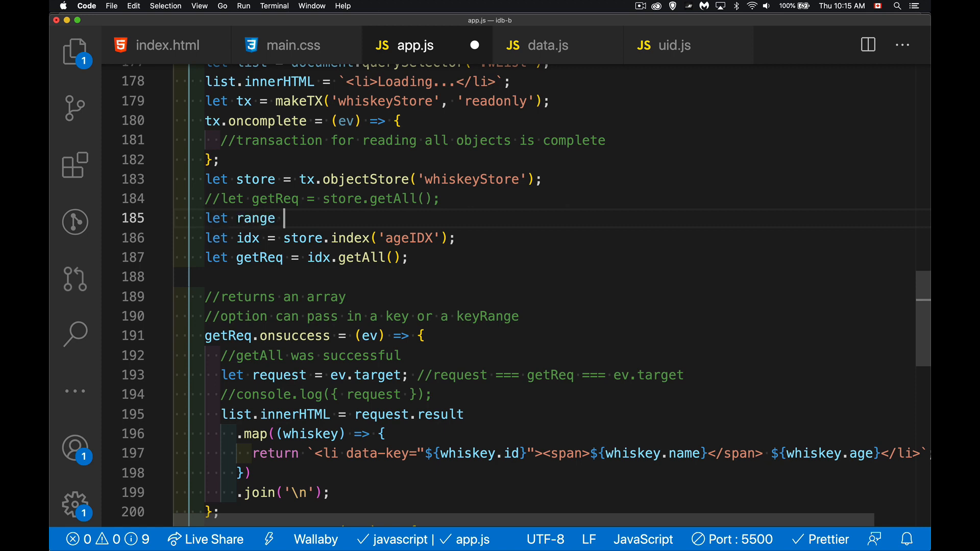
pyautogui.write('= IDB')
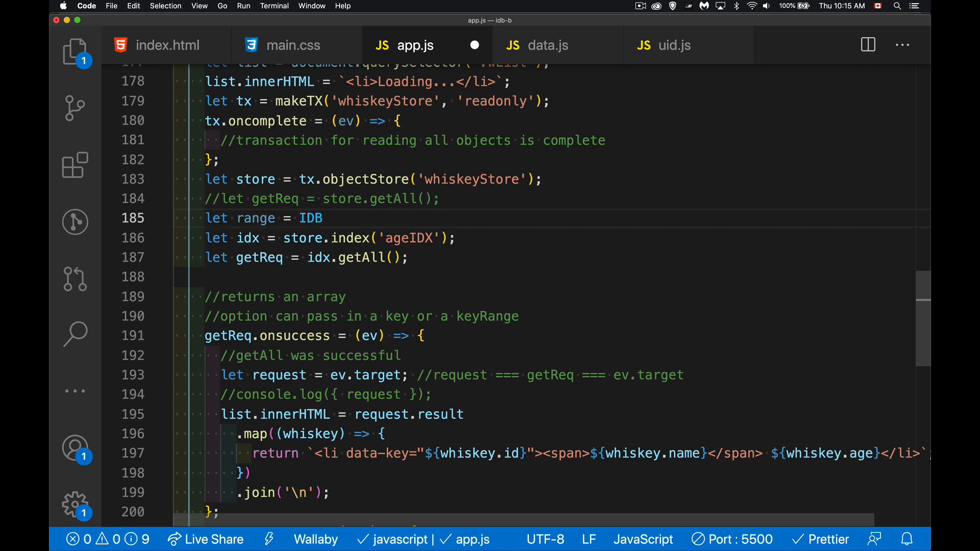
pyautogui.write('KeyR')
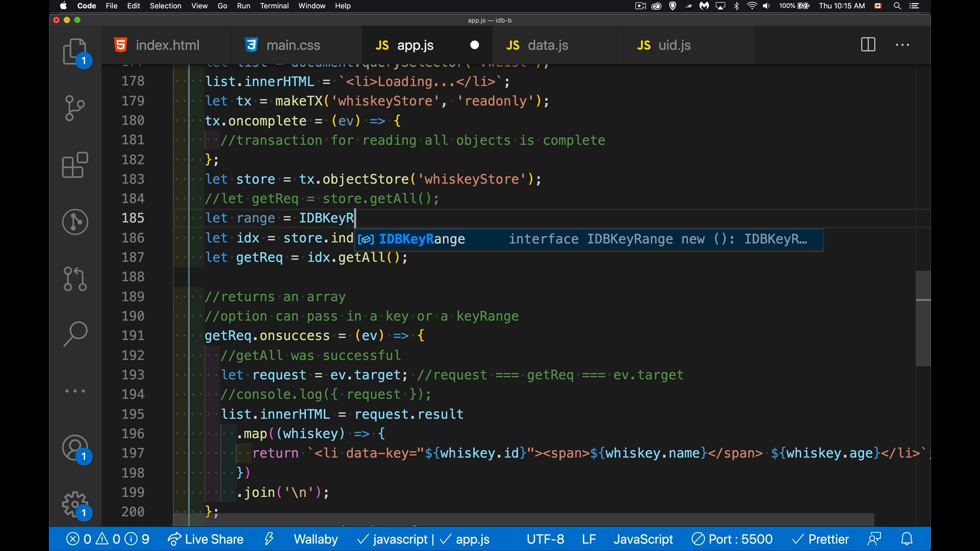
pyautogui.write('ange')
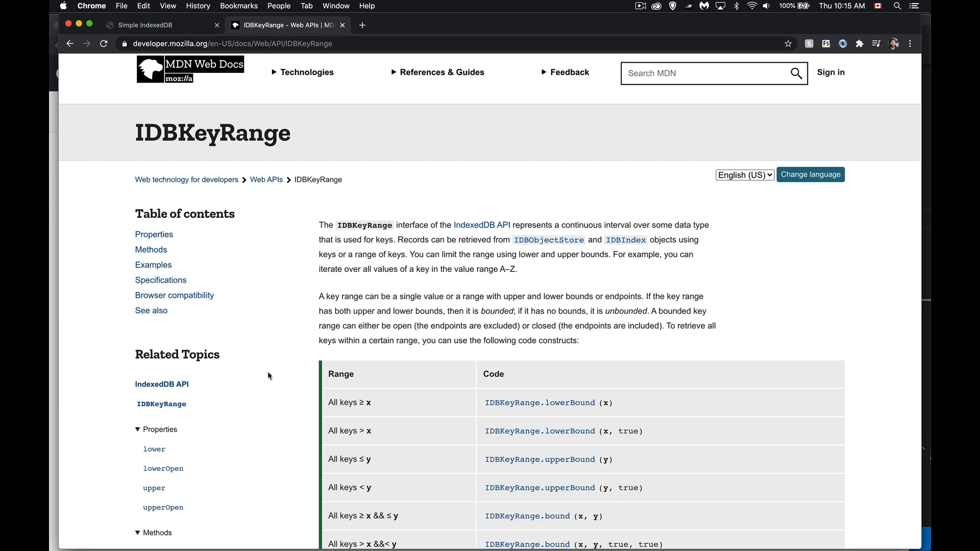
pyautogui.scroll(-3)
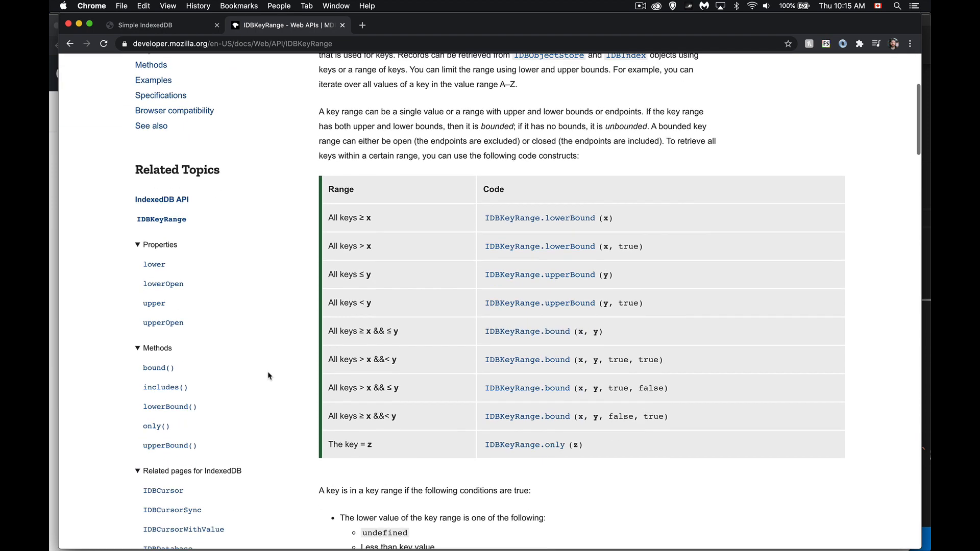
pyautogui.scroll(-3)
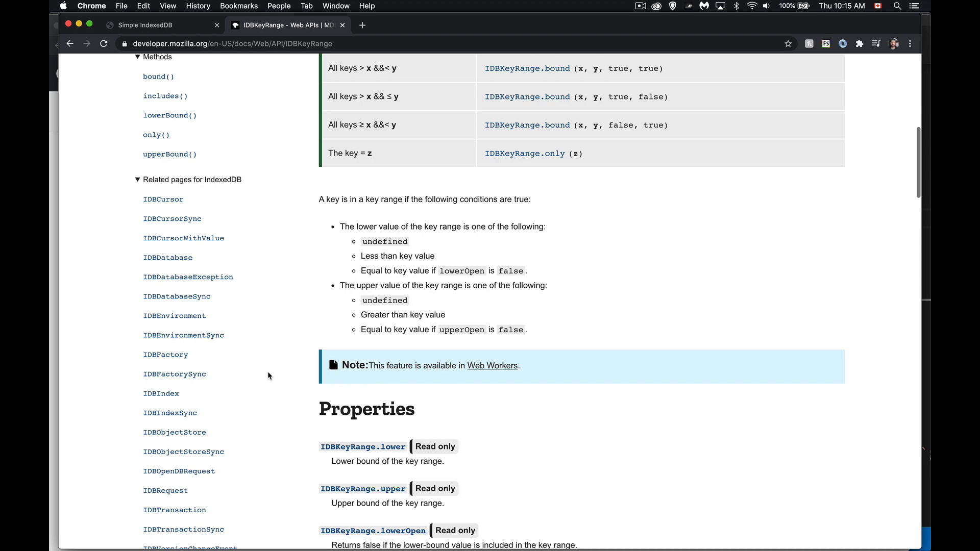
pyautogui.scroll(-3)
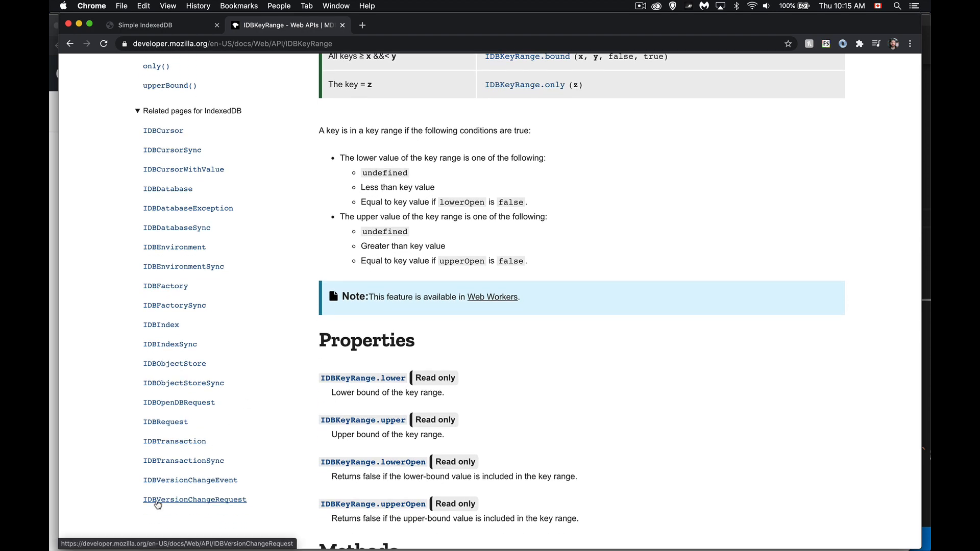
pyautogui.moveTo(183, 266)
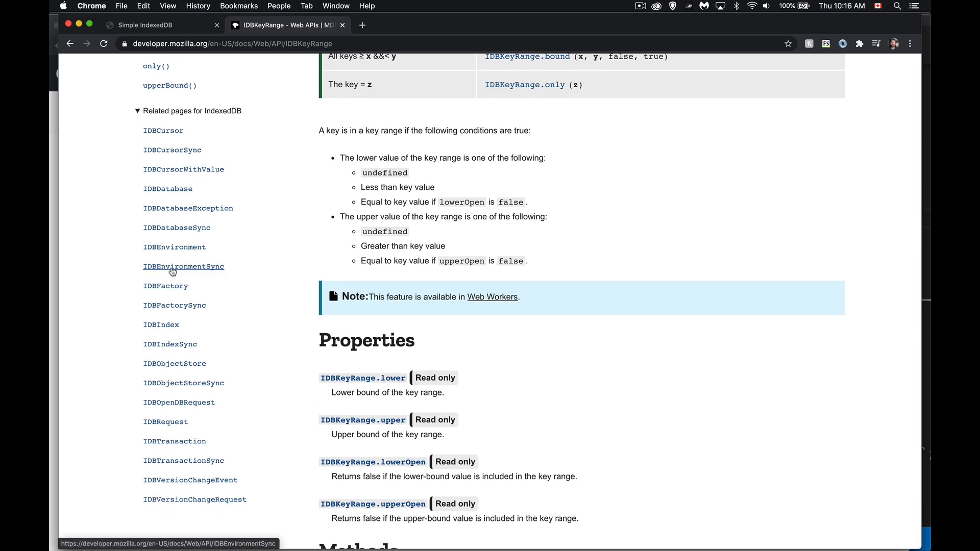
pyautogui.moveTo(254, 137)
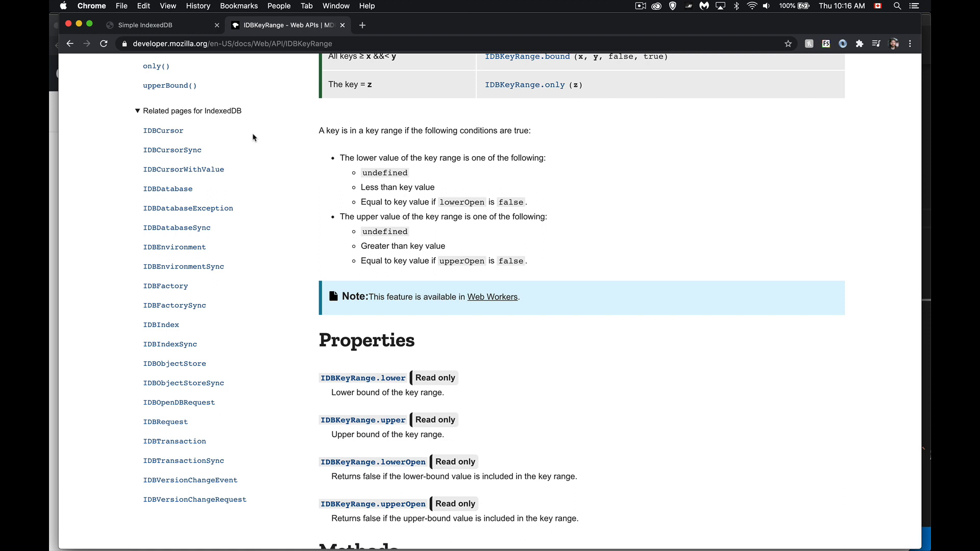
pyautogui.moveTo(302, 115)
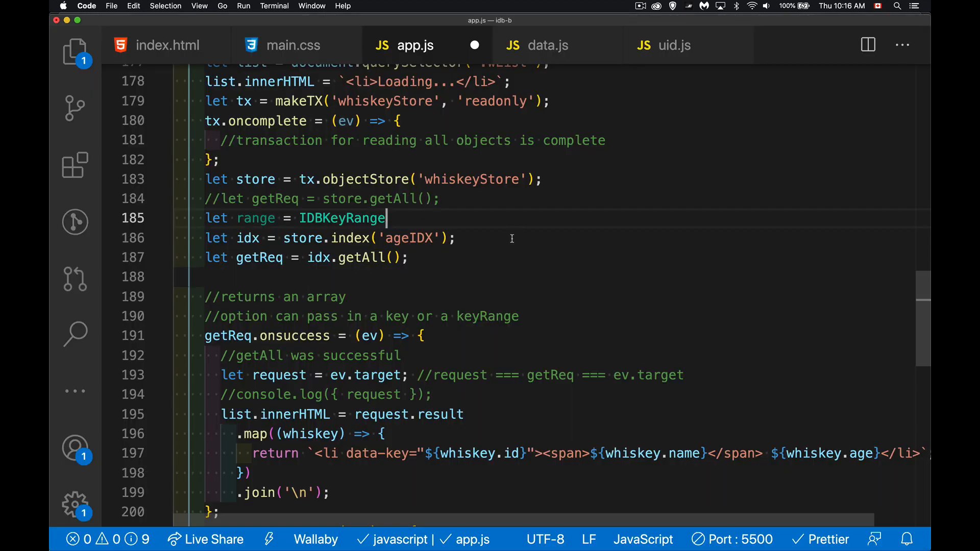
# - Complete range as IDBKeyRange.lowerBound(14, false), commented '14 or higher... true 15 or higher'
pyautogui.write('.lowerBound')
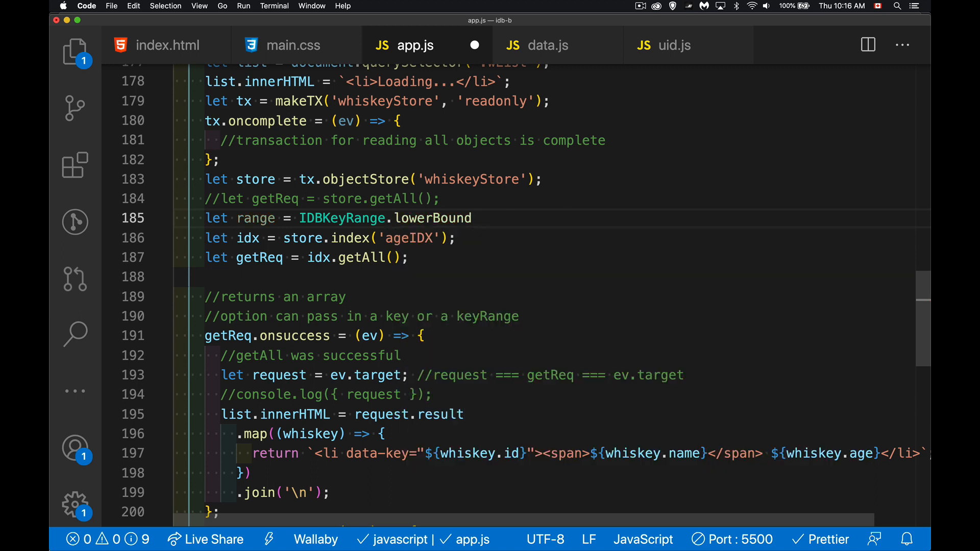
pyautogui.write('()')
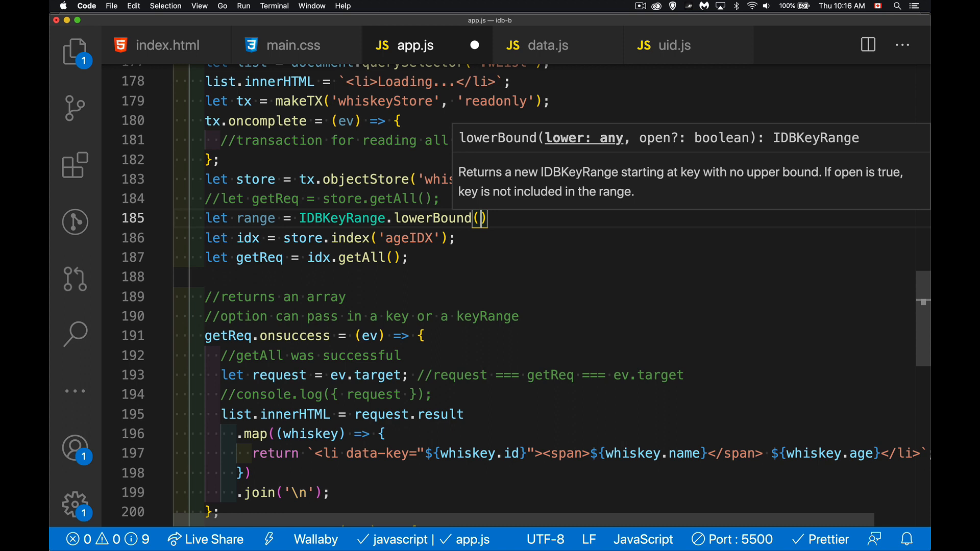
pyautogui.write('14,')
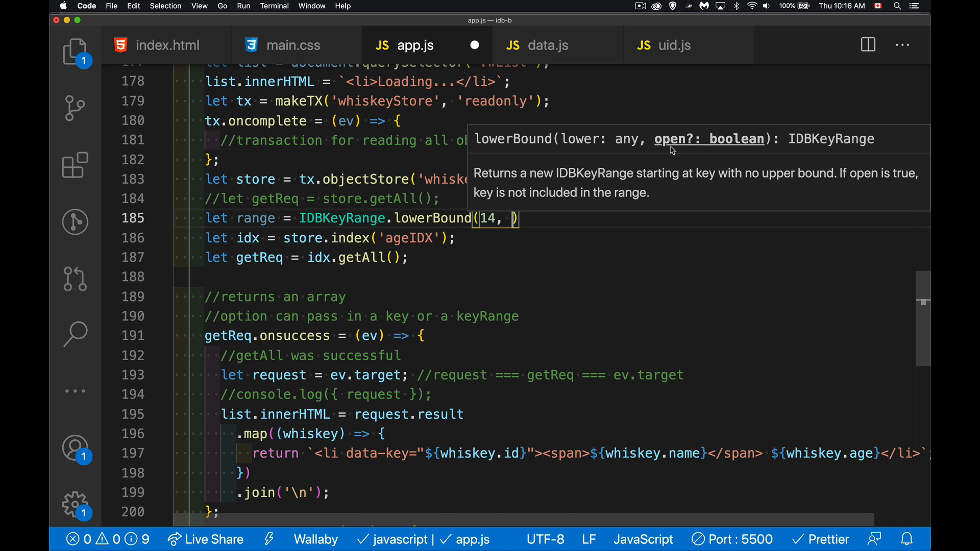
pyautogui.moveTo(504, 233)
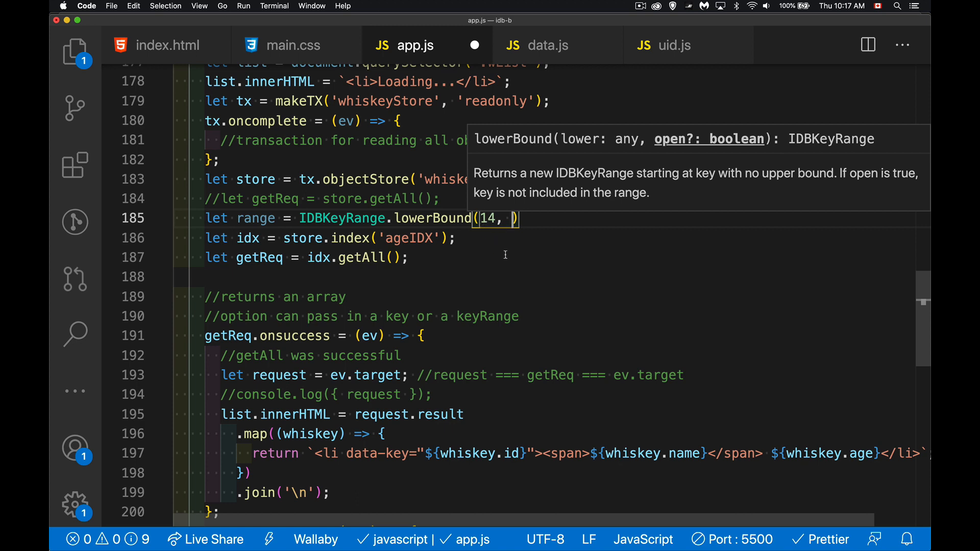
pyautogui.write('false')
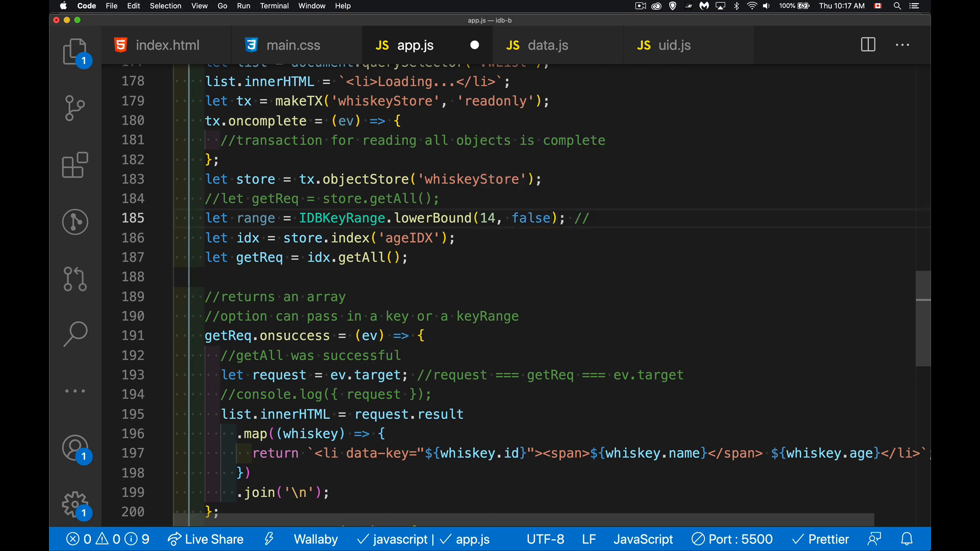
pyautogui.write('14 or higher')
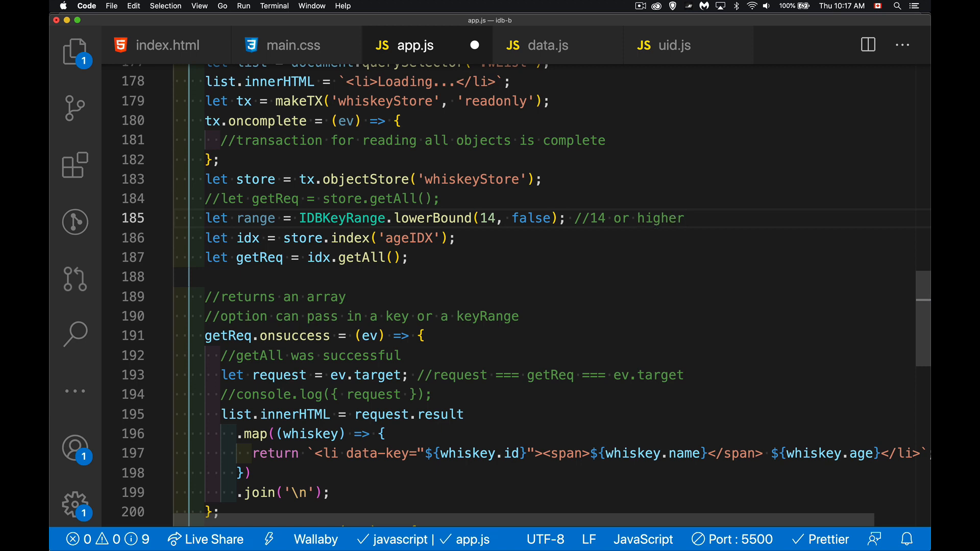
pyautogui.write('...')
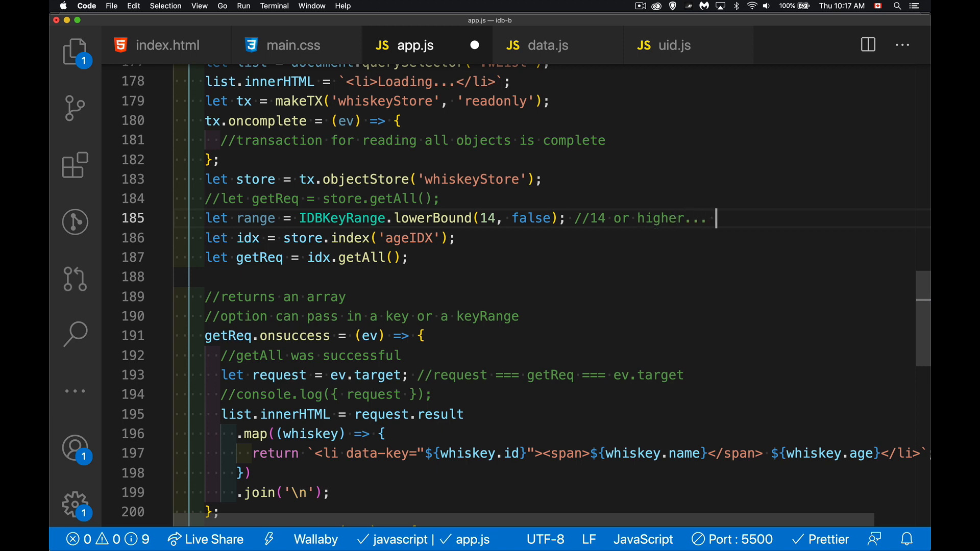
pyautogui.write('true')
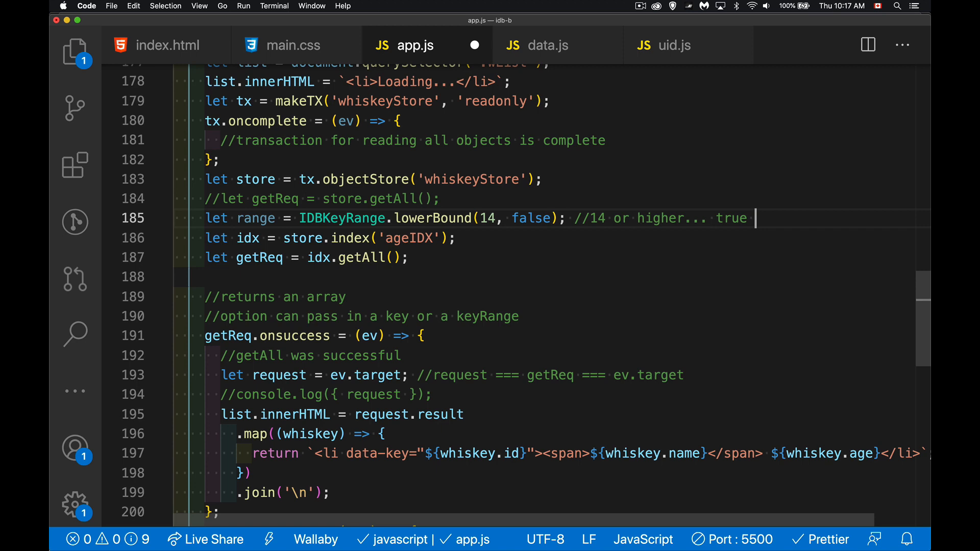
pyautogui.write('15 or higher')
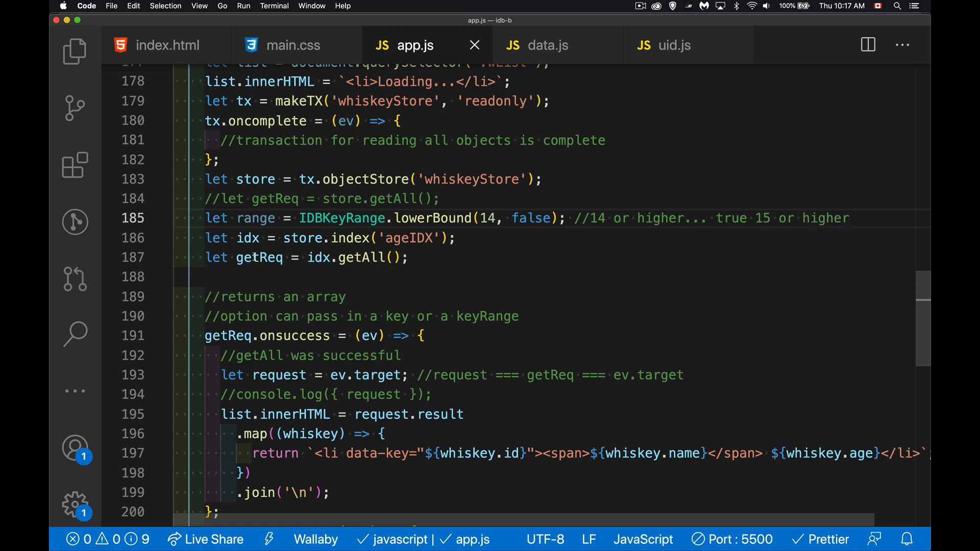
# - Pass range into idx.getAll(range) and change the lowerBound second argument to true
pyautogui.doubleClick(341, 219)
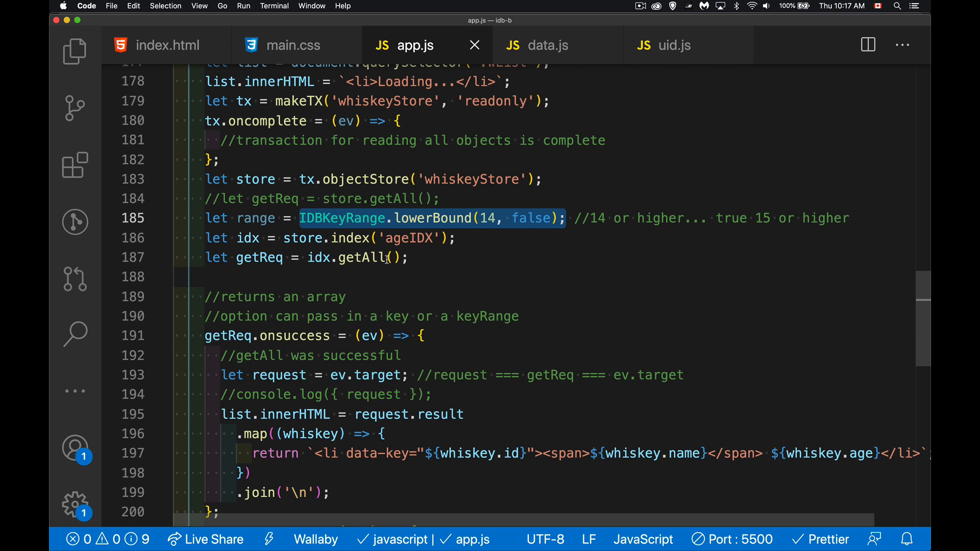
pyautogui.click(390, 257)
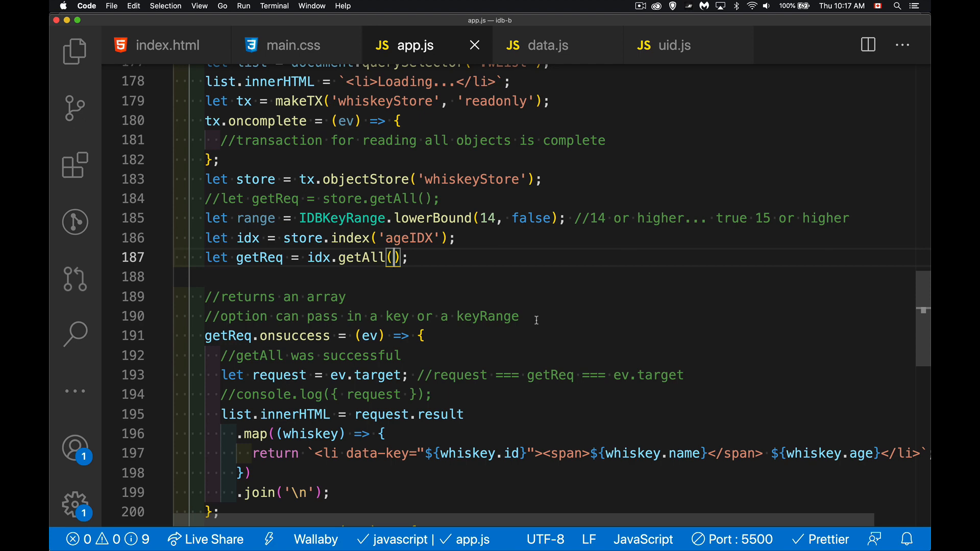
pyautogui.write('range')
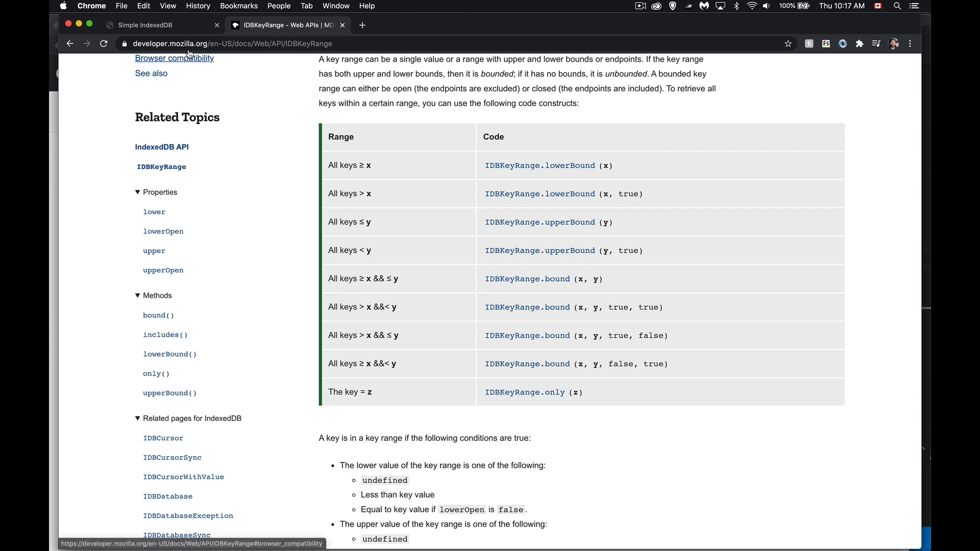
pyautogui.click(144, 24)
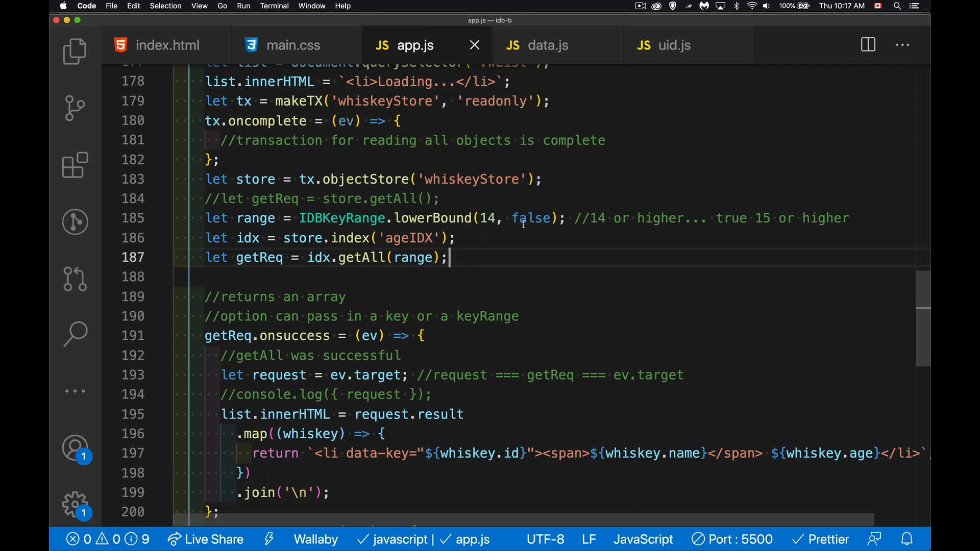
pyautogui.write('true')
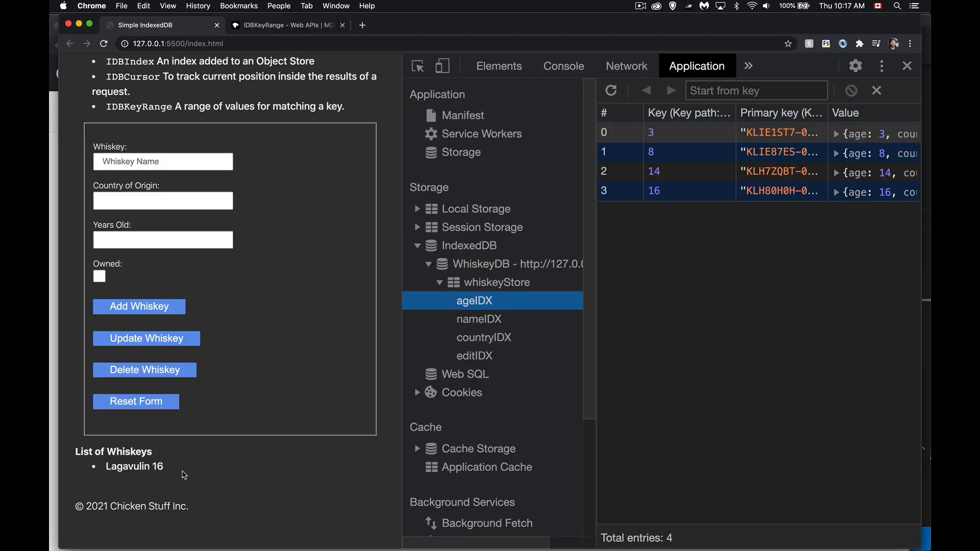
pyautogui.moveTo(196, 469)
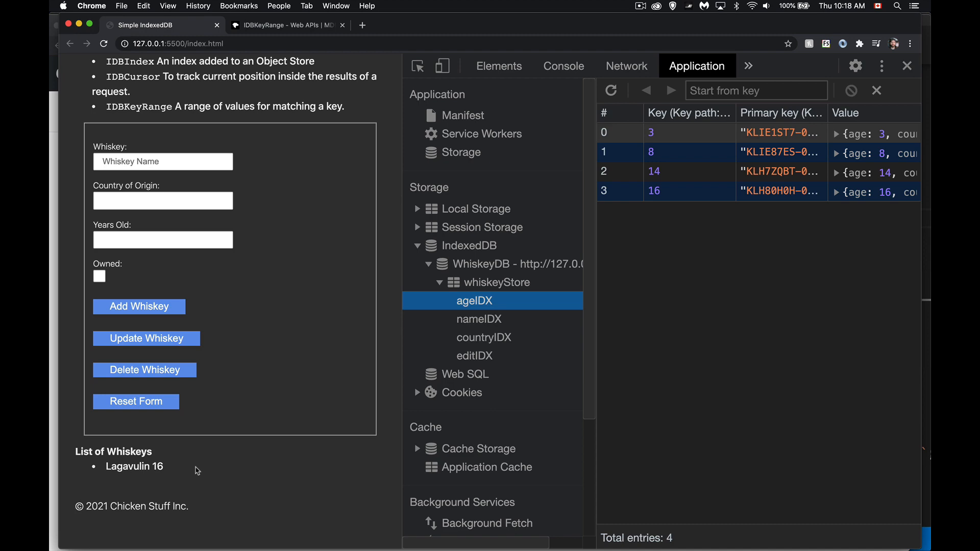
# - Switch back to the app.js editor after checking the whiskey list
pyautogui.press('cmd+tab')
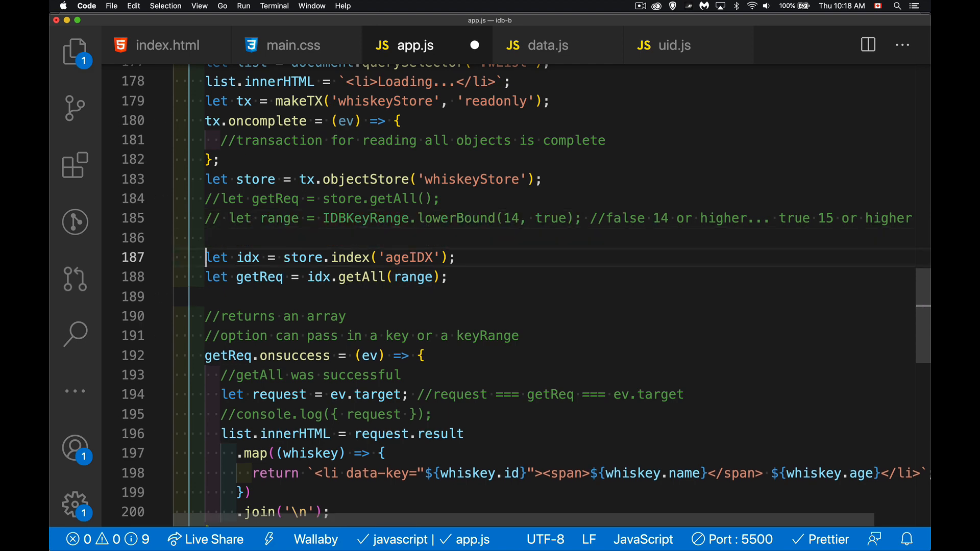
# - Add let range = IDBKeyRange.bound(1, 10, false, …) so only ages 1–10 are listed
pyautogui.write('let r')
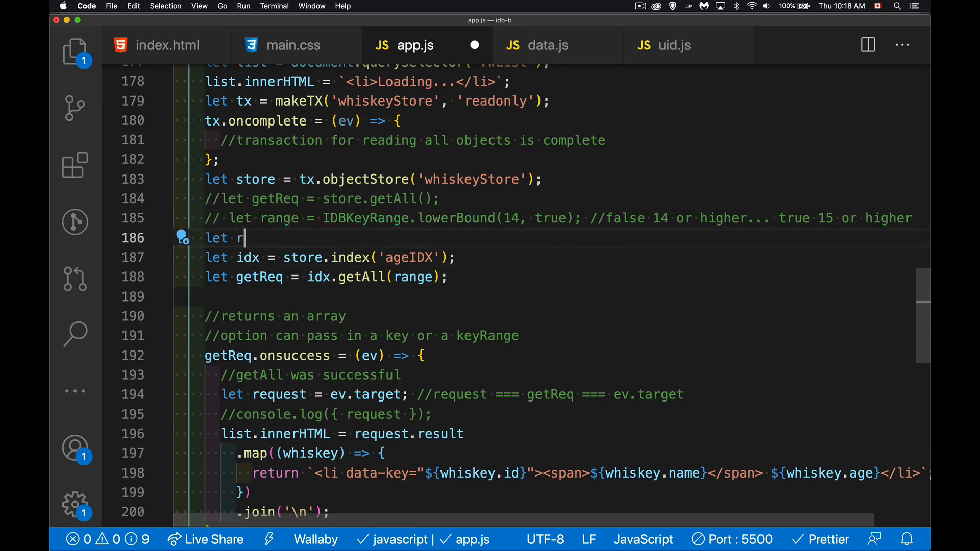
pyautogui.write('ange =')
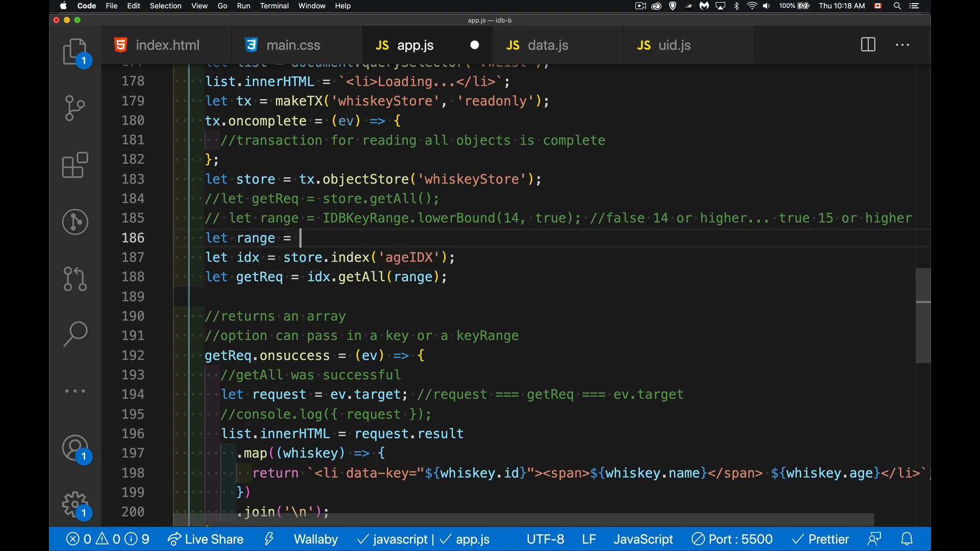
pyautogui.write('IDBKeyRange.bound(')
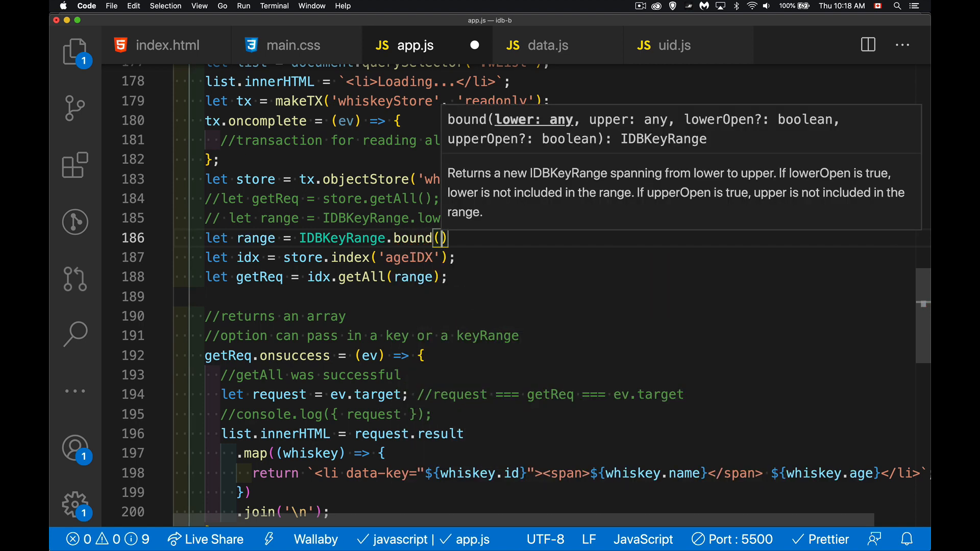
pyautogui.write('1')
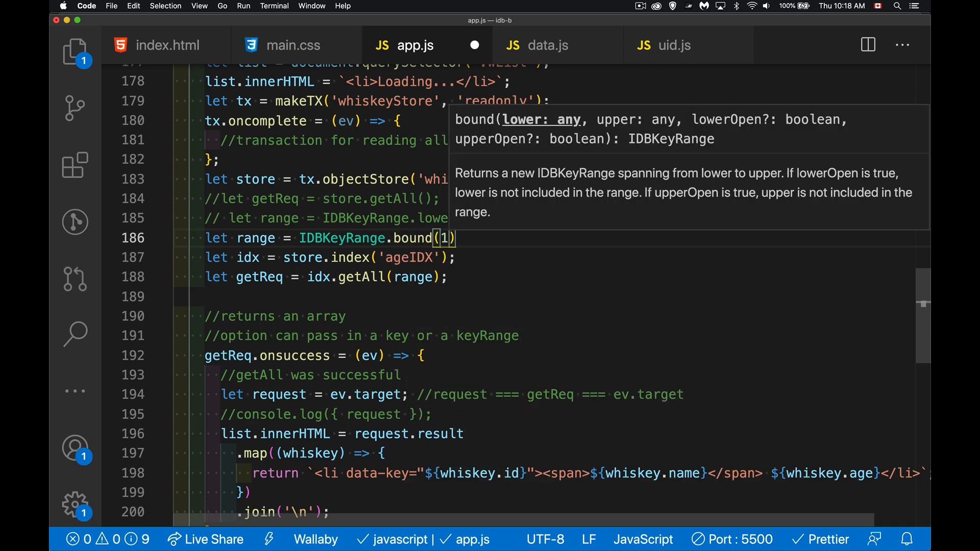
pyautogui.write(', 10,')
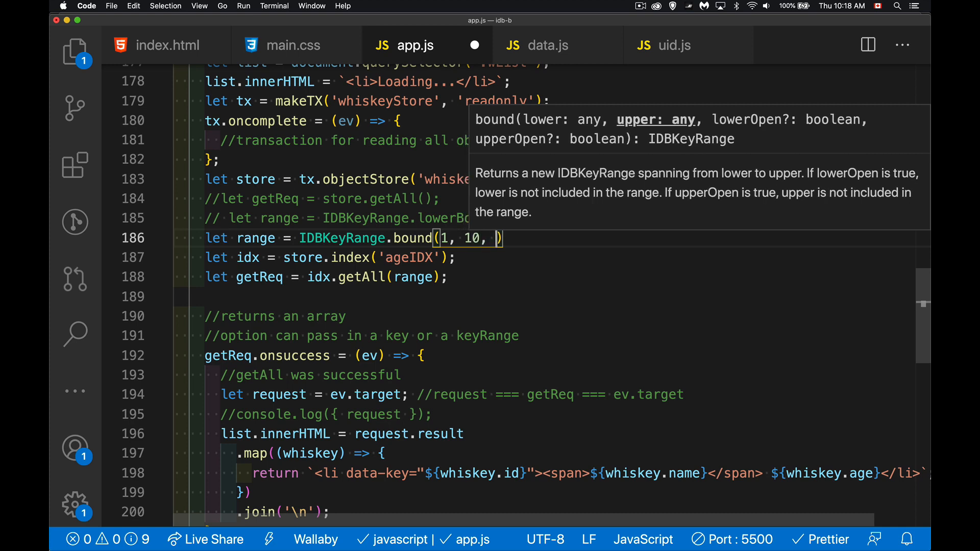
pyautogui.write('fal')
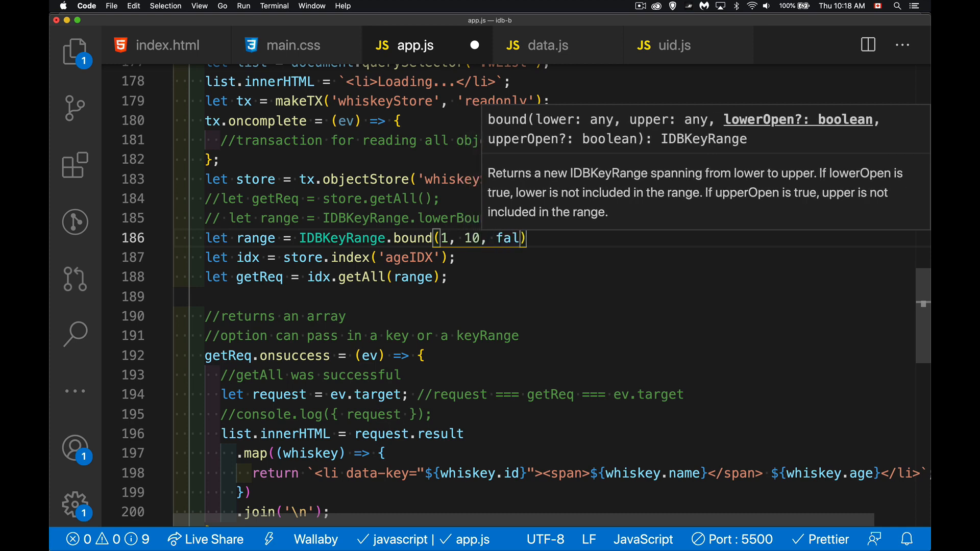
pyautogui.write('se,')
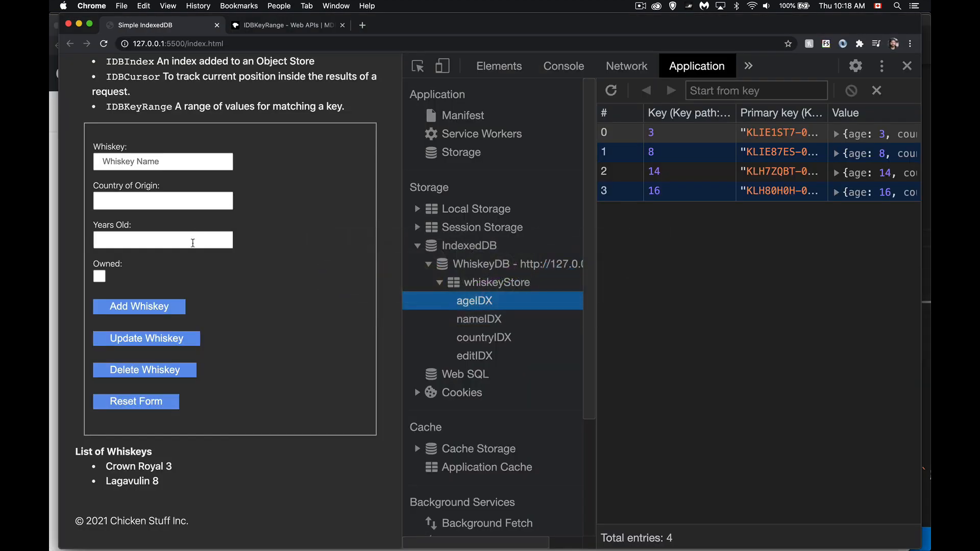
pyautogui.moveTo(170, 480)
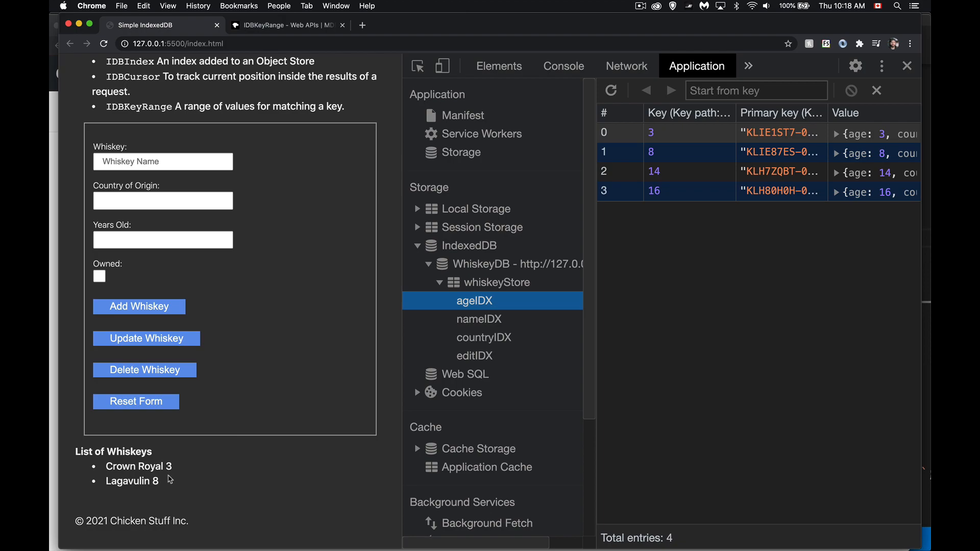